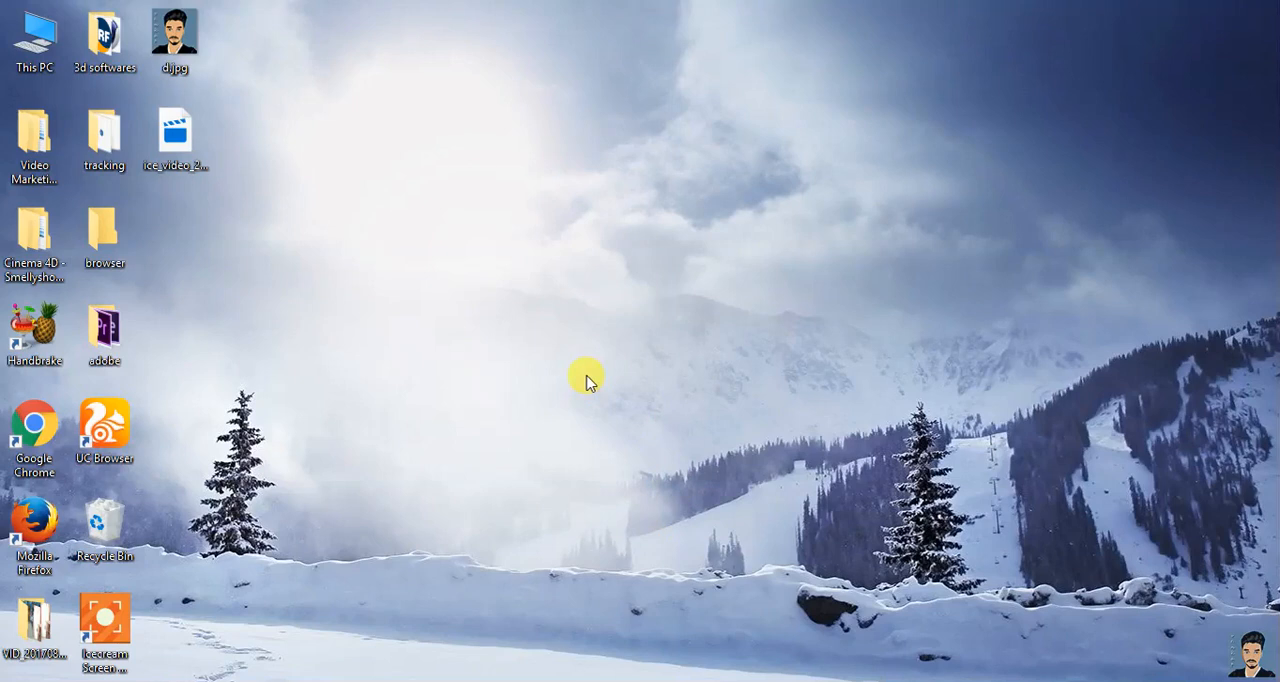
mouse_move(840, 8)
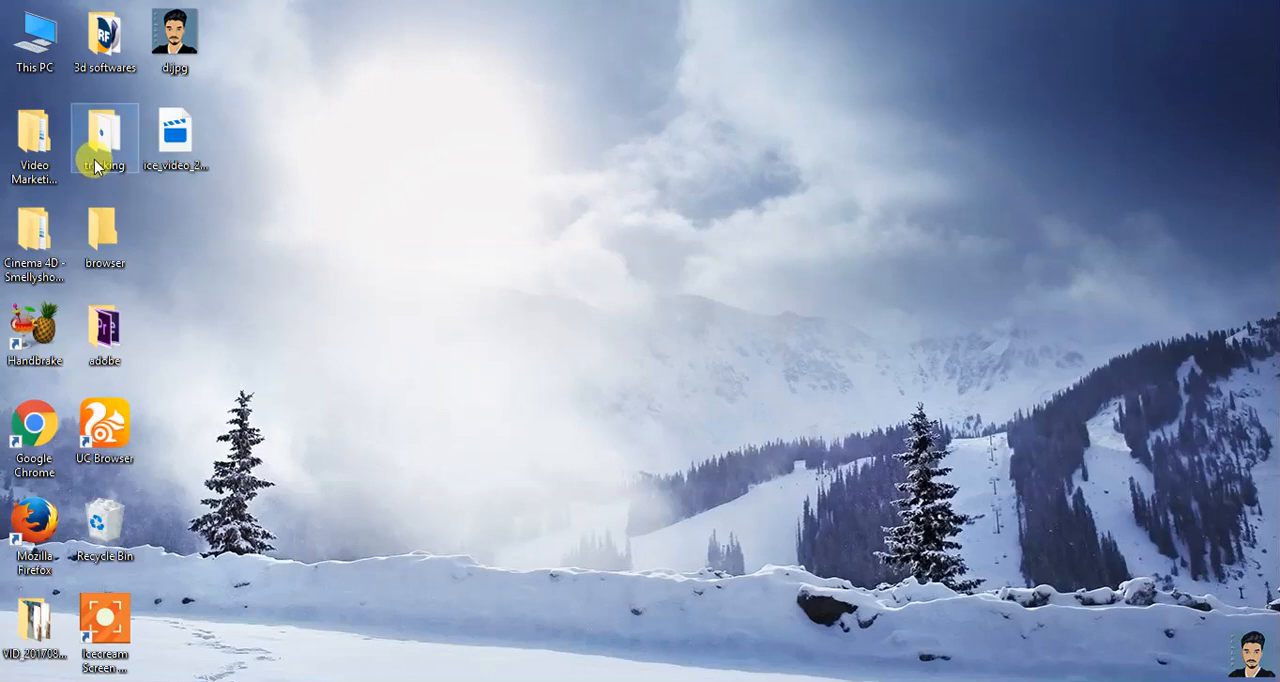
Step: Launch PFTrack from the shortcut inside the tracking folder
double_click(98, 138)
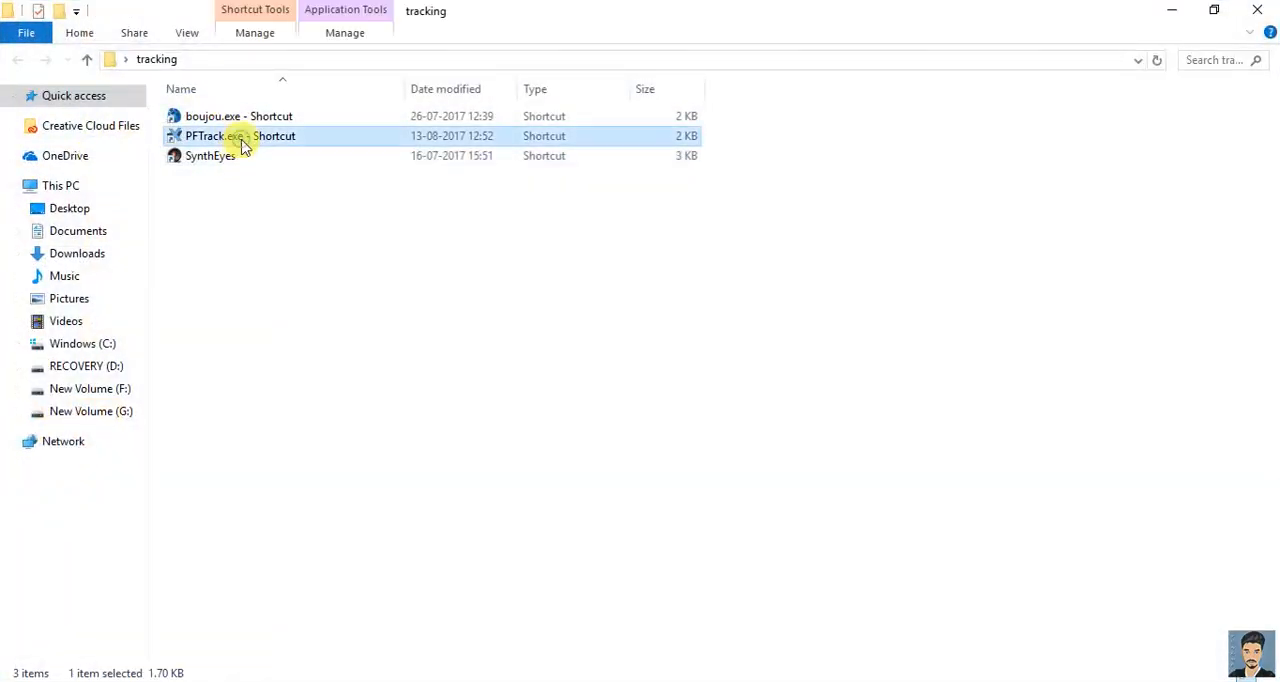
double_click(238, 136)
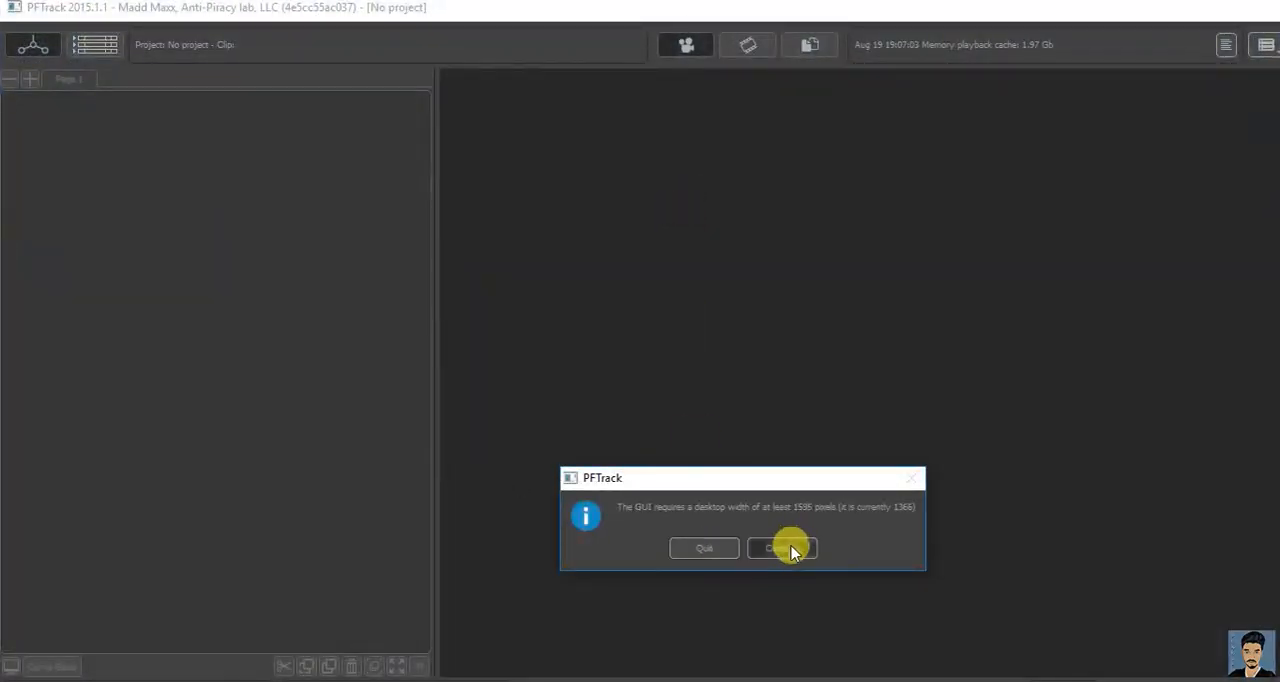
Step: Dismiss the screen-width warning and bring up the file browser for project 'venkat'
click(782, 548)
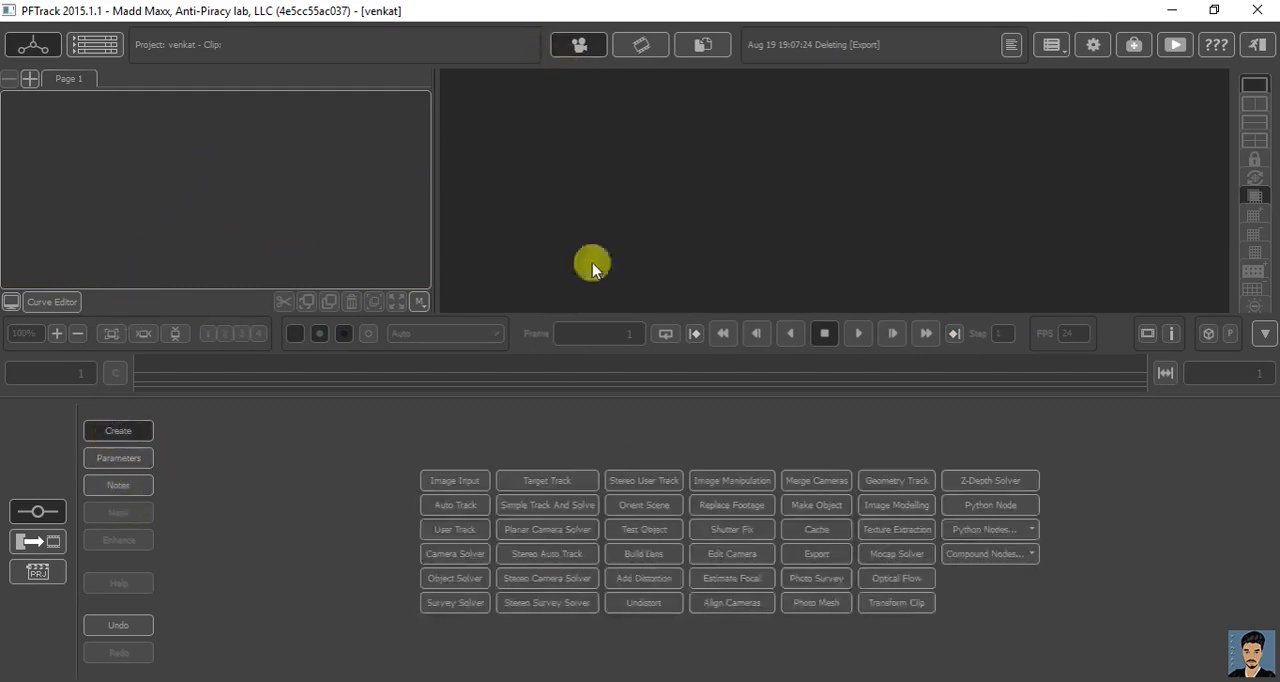
click(704, 44)
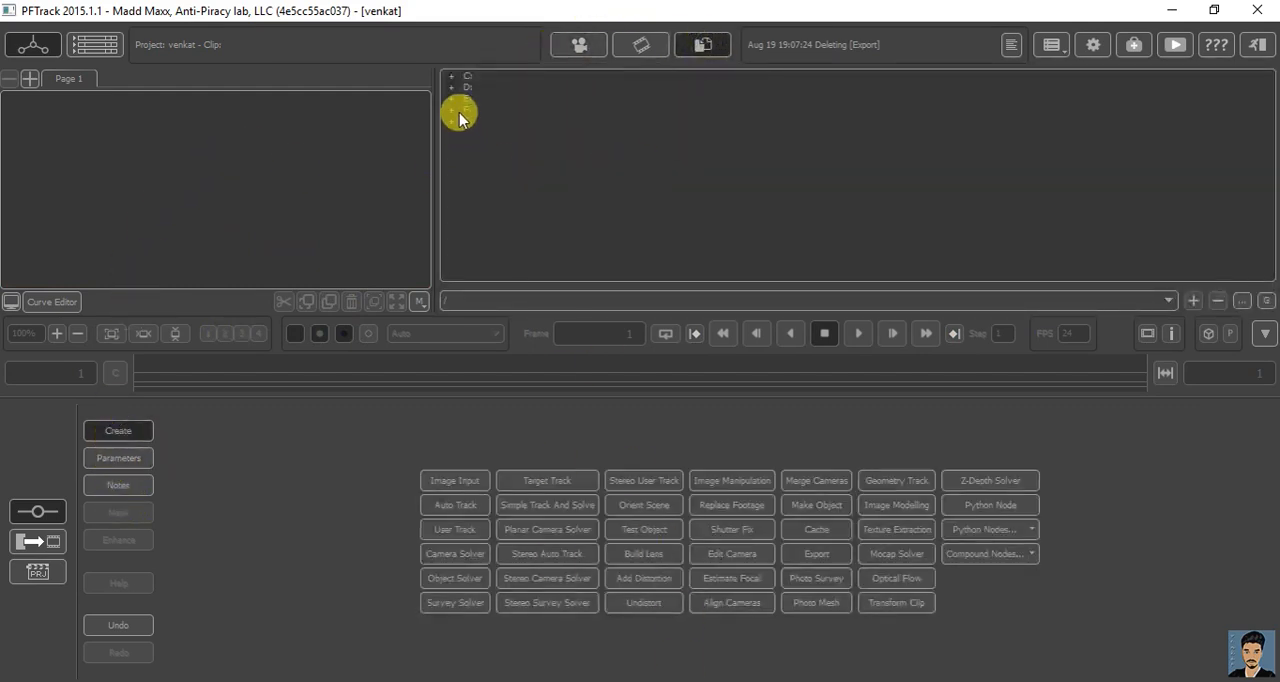
click(450, 98)
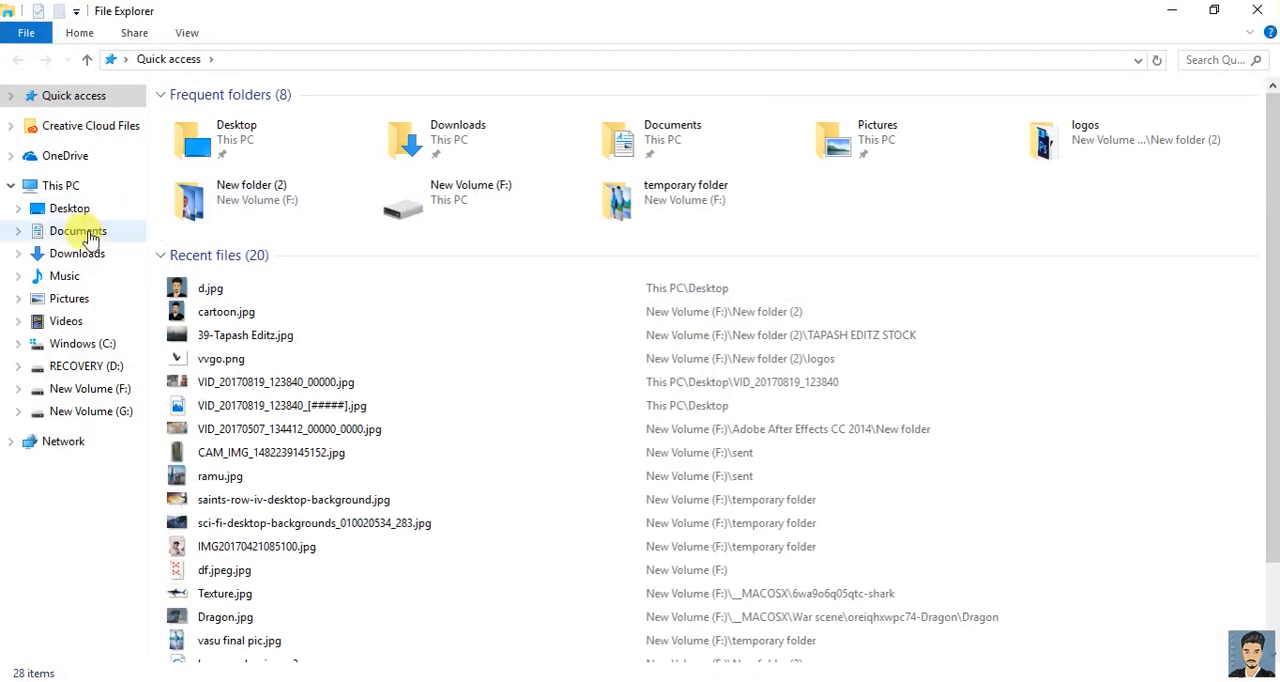
Step: Navigate to the Desktop and open the VID_20170819_123840 image-sequence folder
click(68, 208)
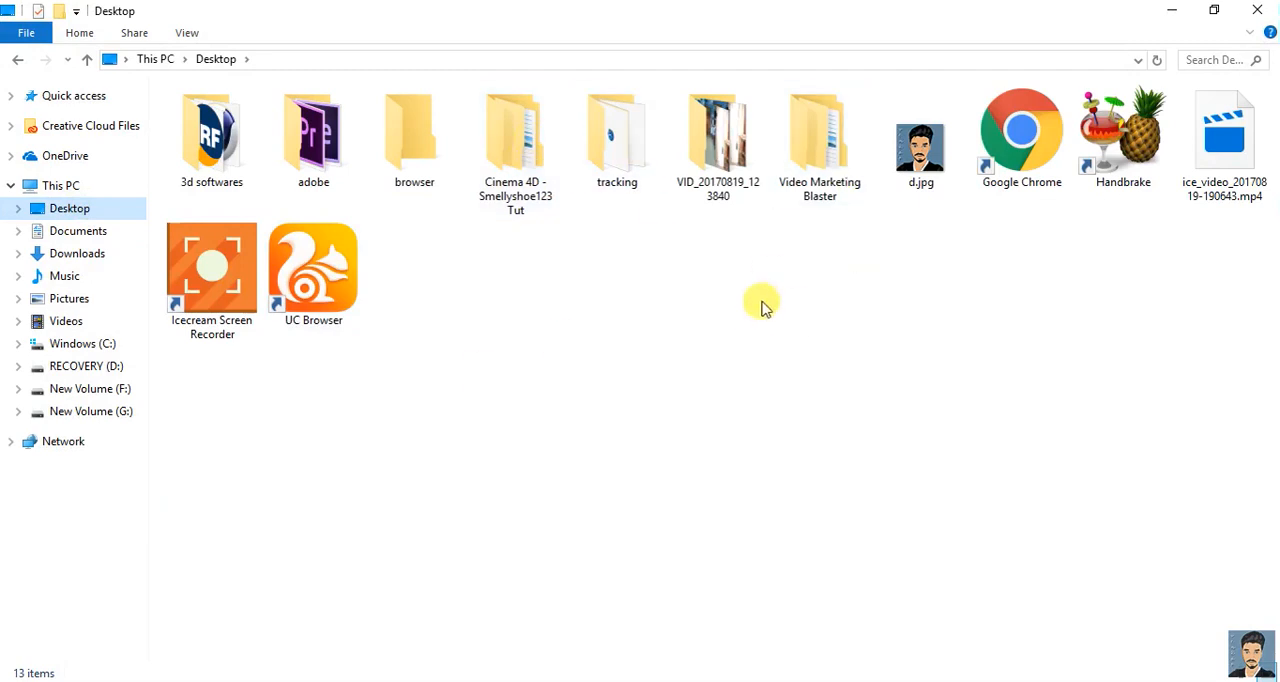
mouse_move(712, 136)
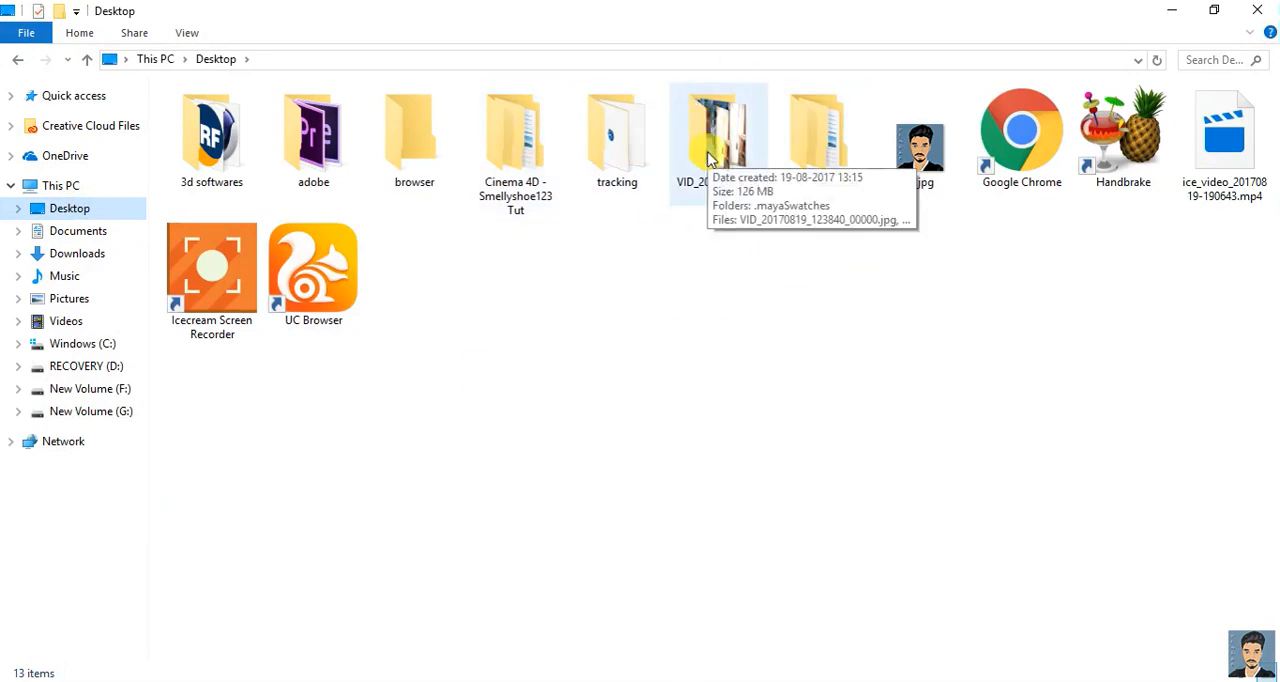
double_click(712, 130)
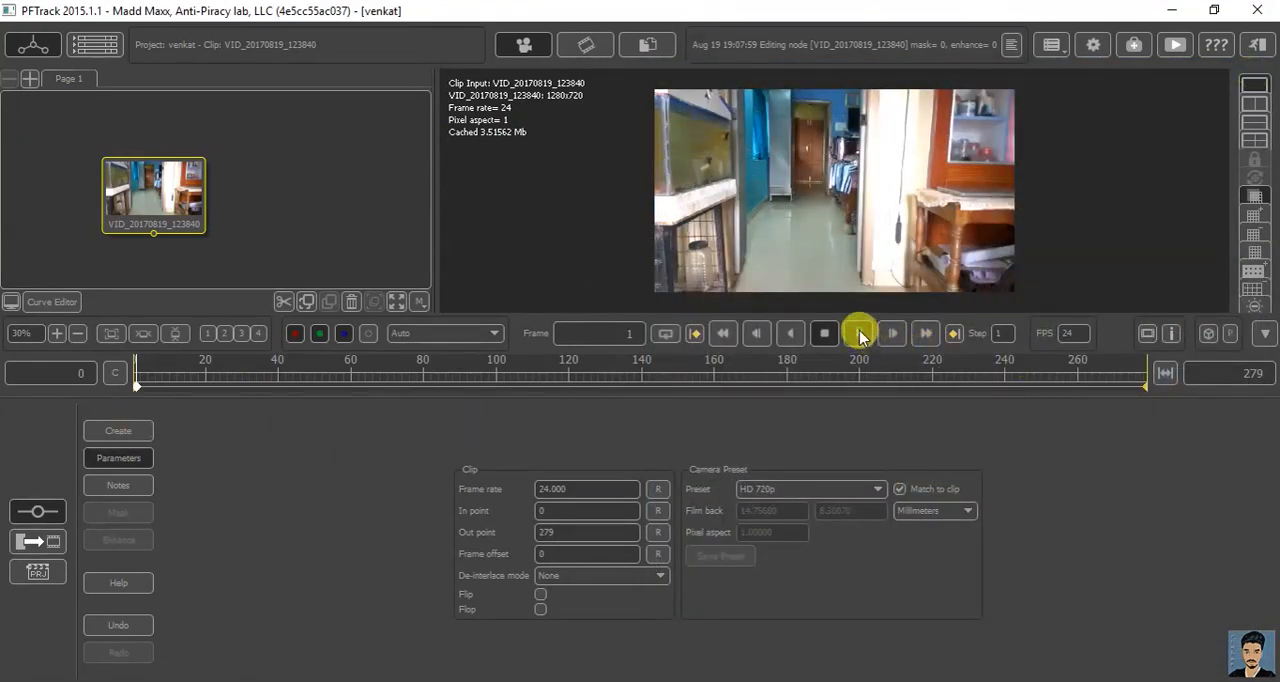
Step: Play the hallway clip forward so all its frames get cached
click(892, 332)
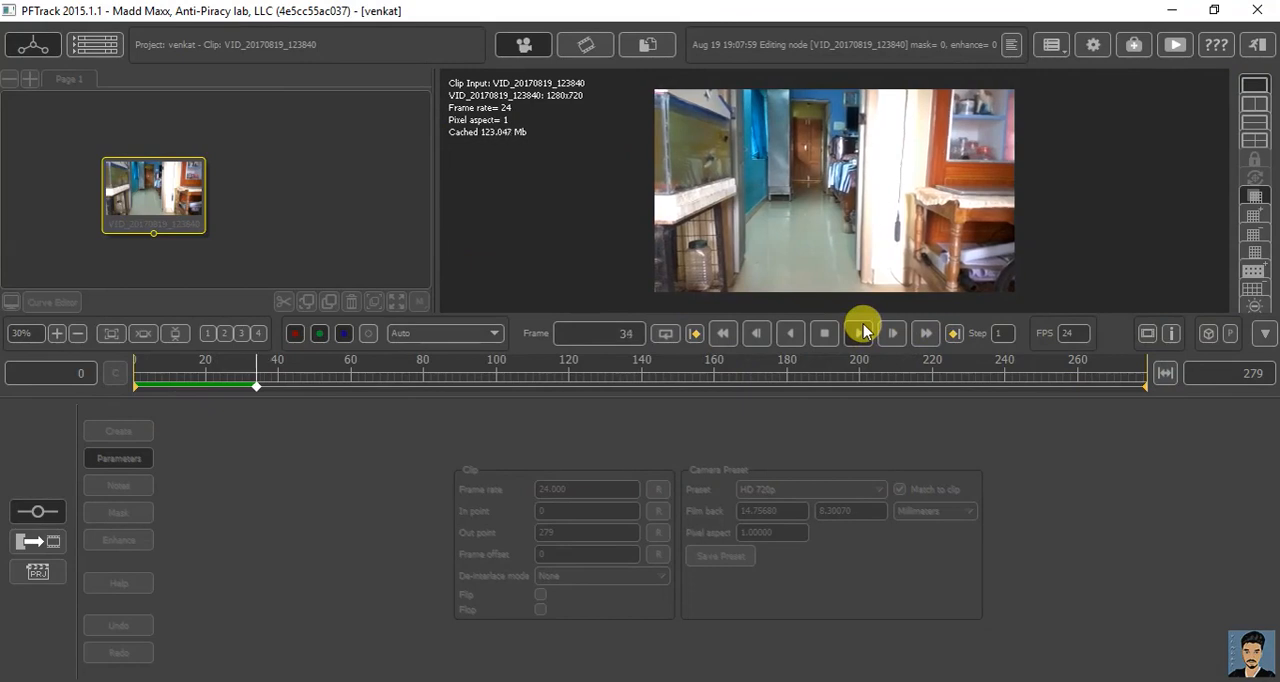
click(892, 332)
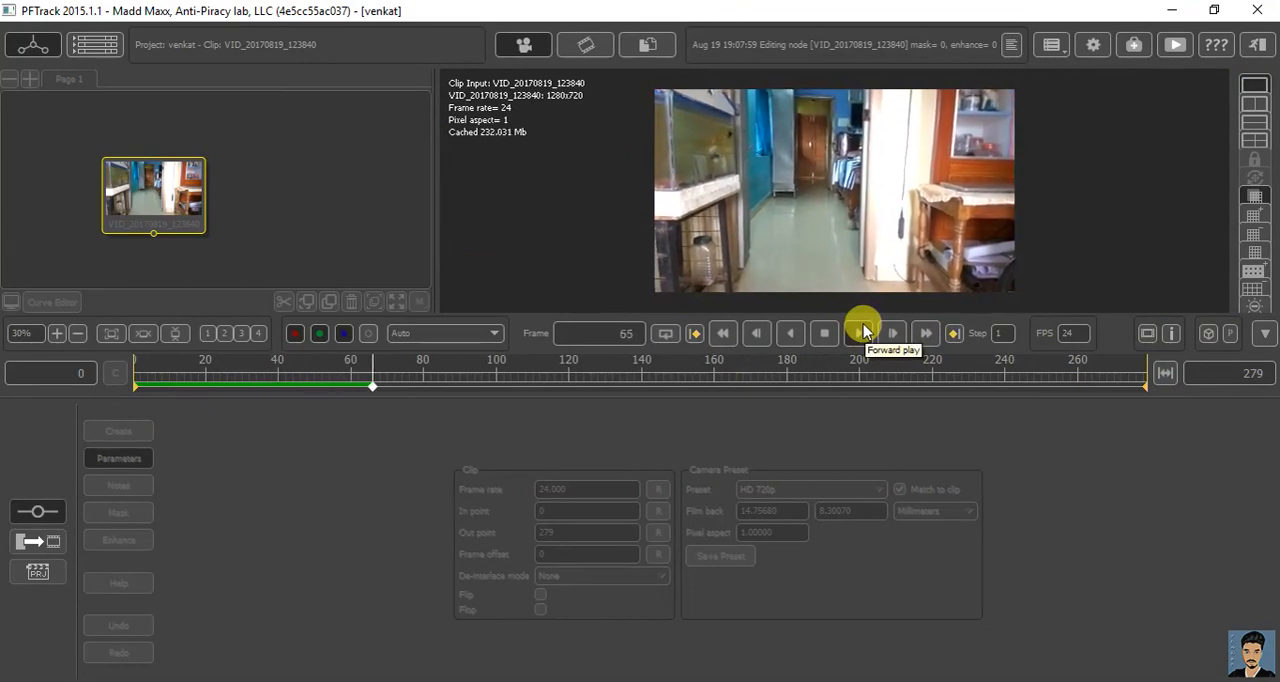
click(860, 332)
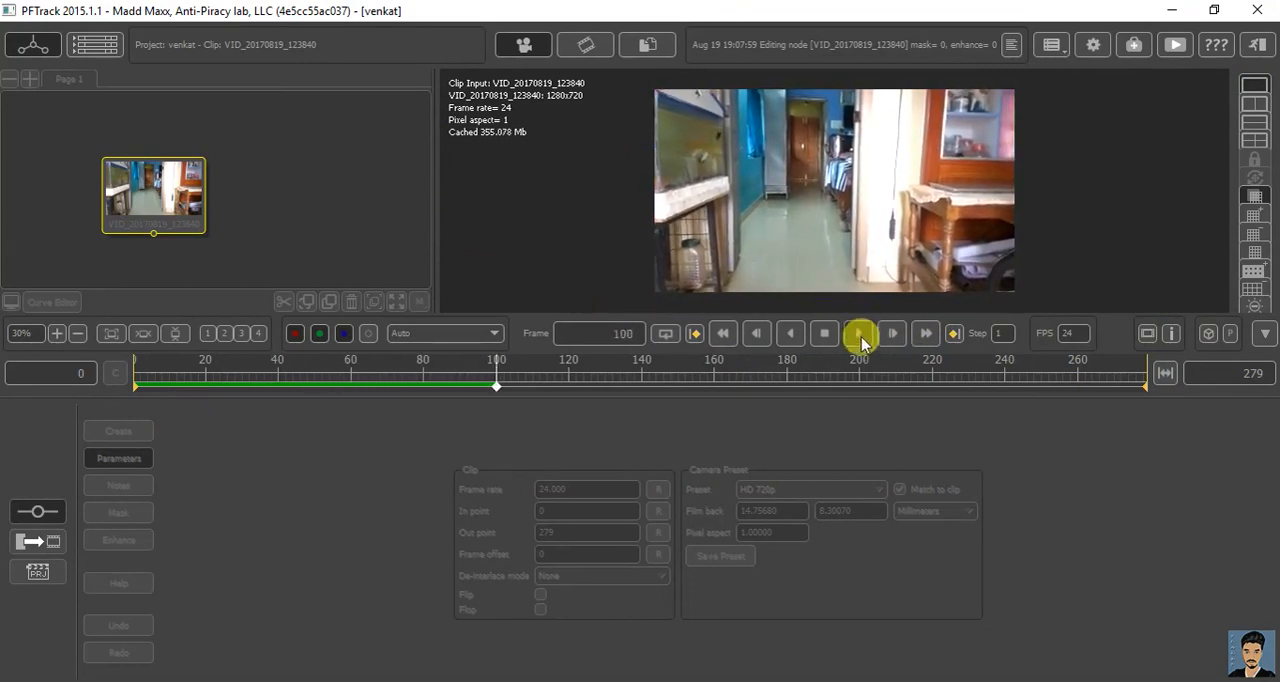
click(858, 332)
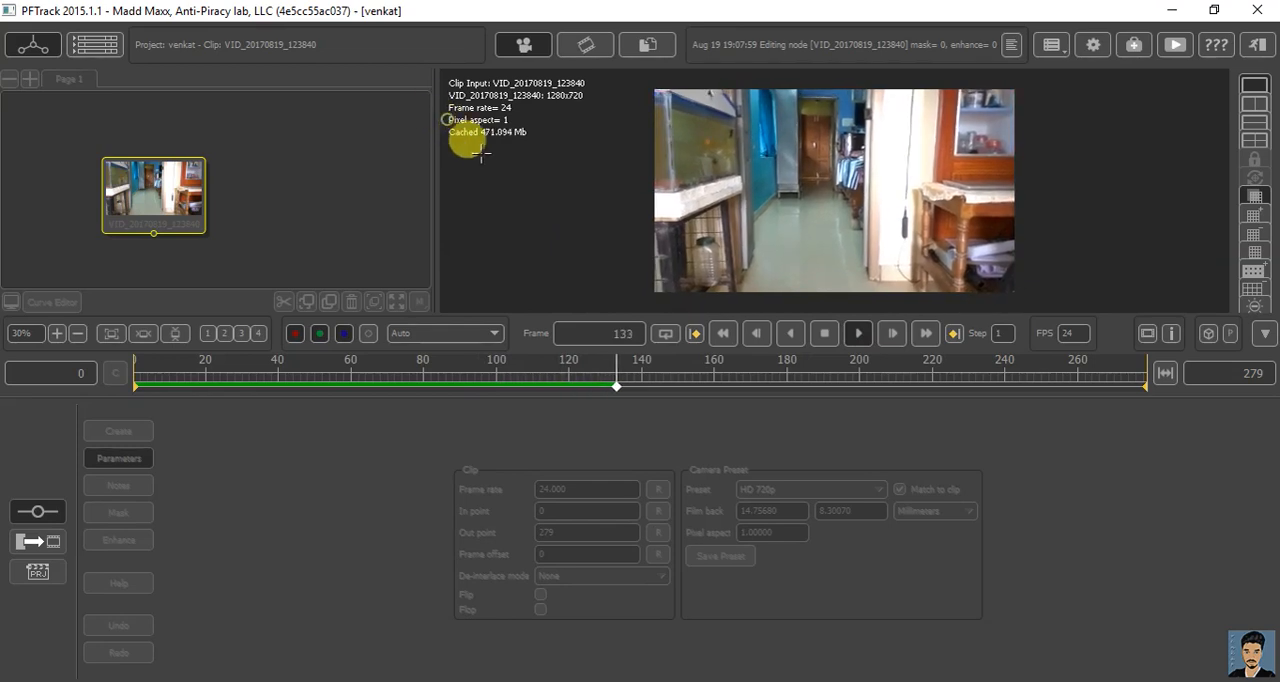
click(858, 332)
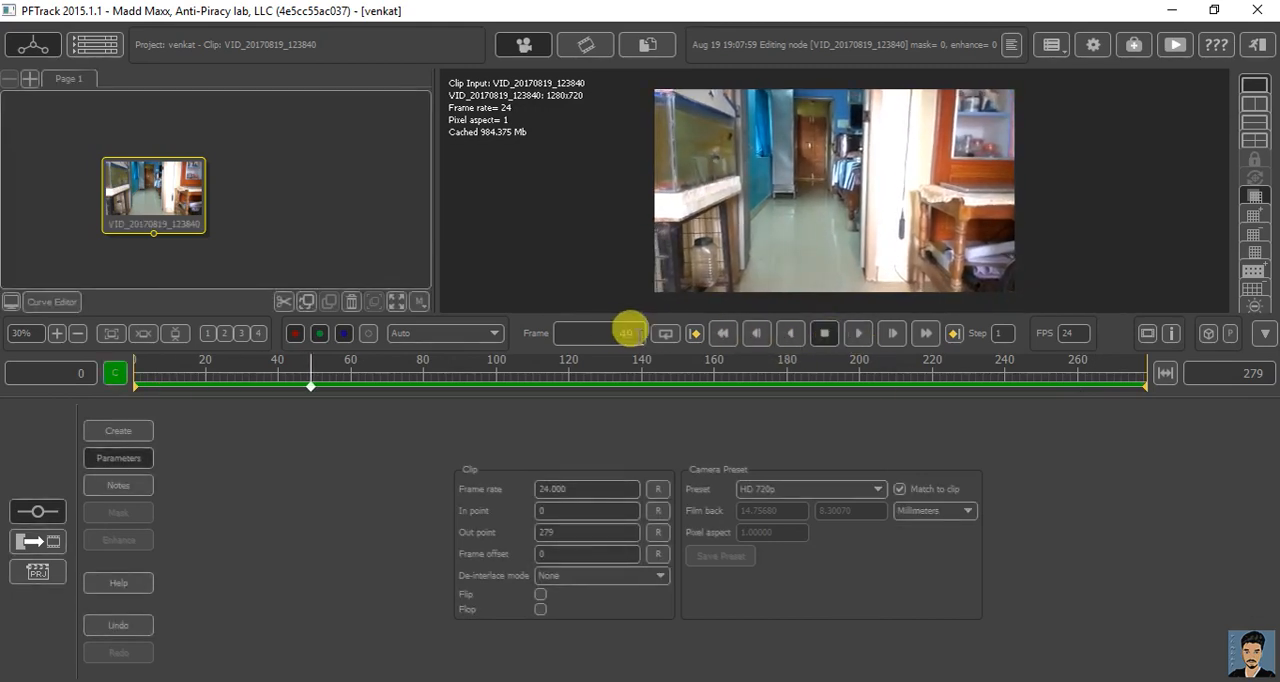
Step: Return to frame 0 and check the clip's film back units
click(722, 332)
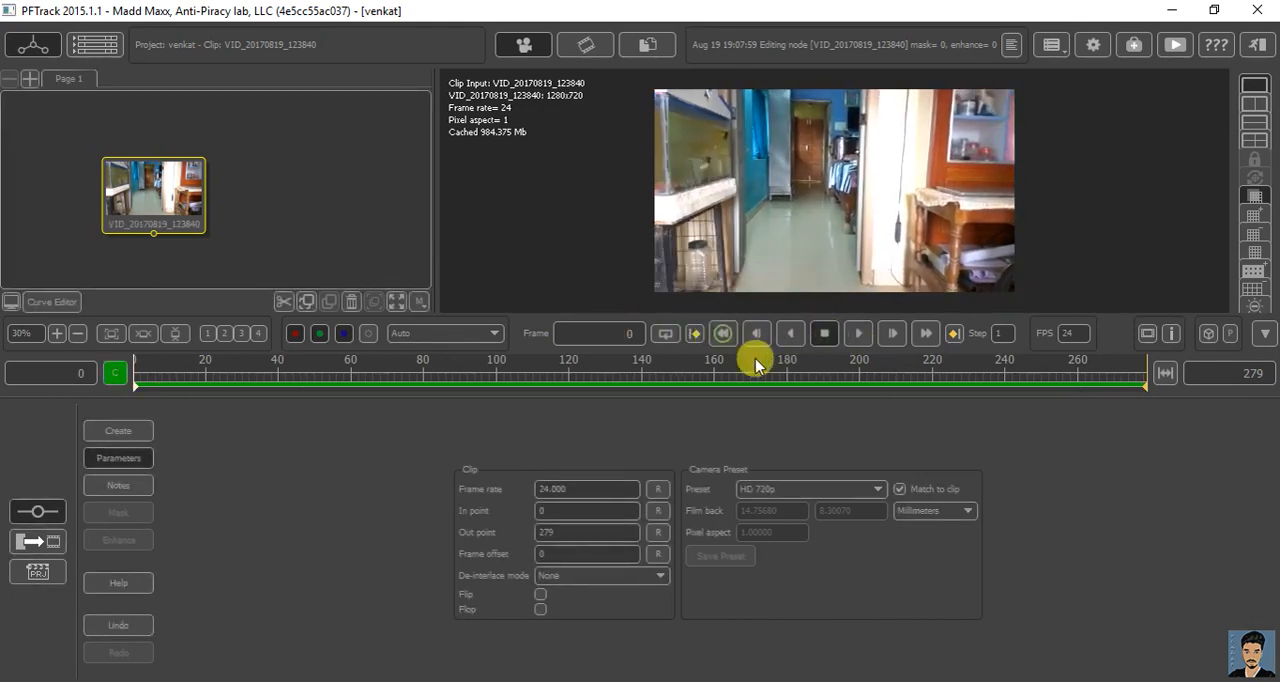
click(966, 510)
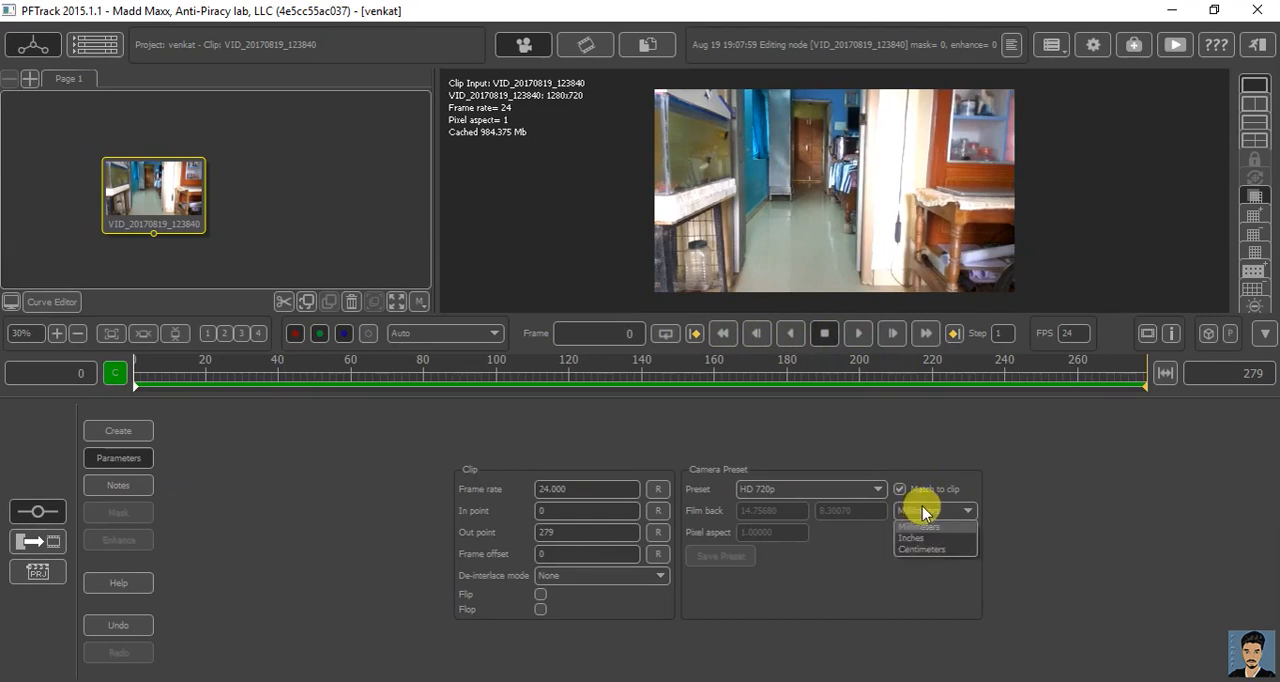
click(916, 526)
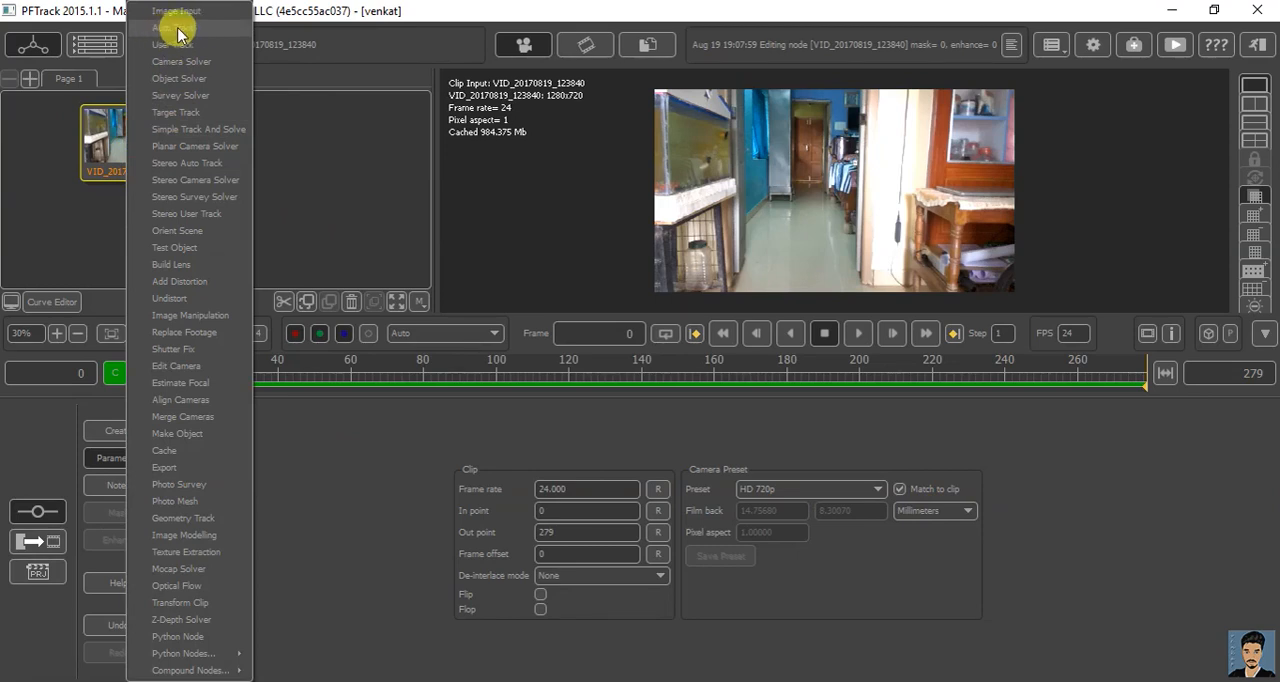
Step: Attach an Auto Track node, run automatic feature tracking and play back the tracked points
click(176, 44)
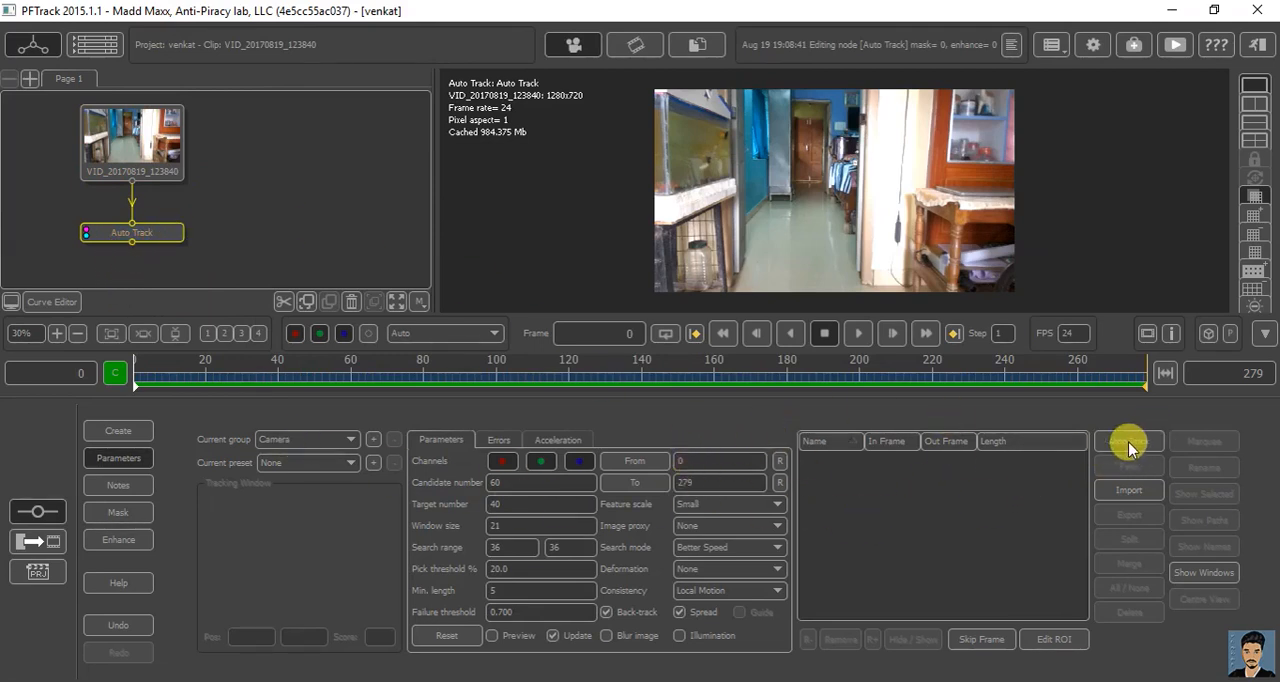
click(1128, 440)
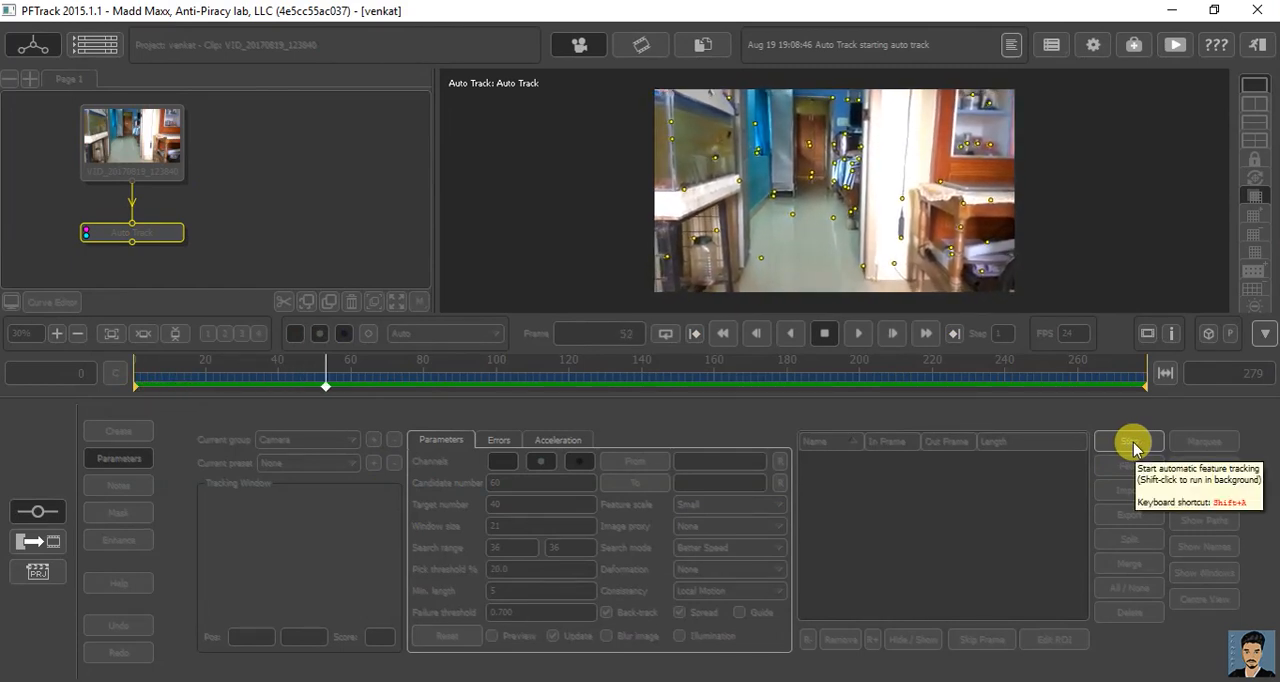
click(1128, 440)
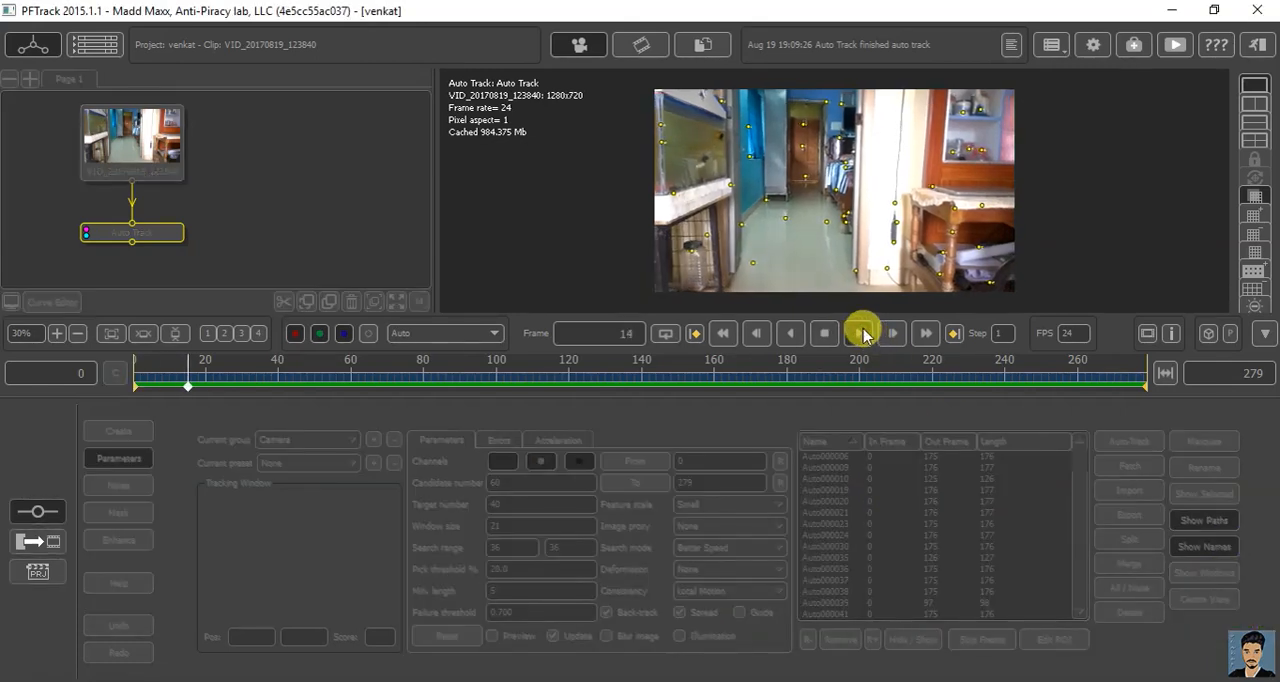
click(858, 332)
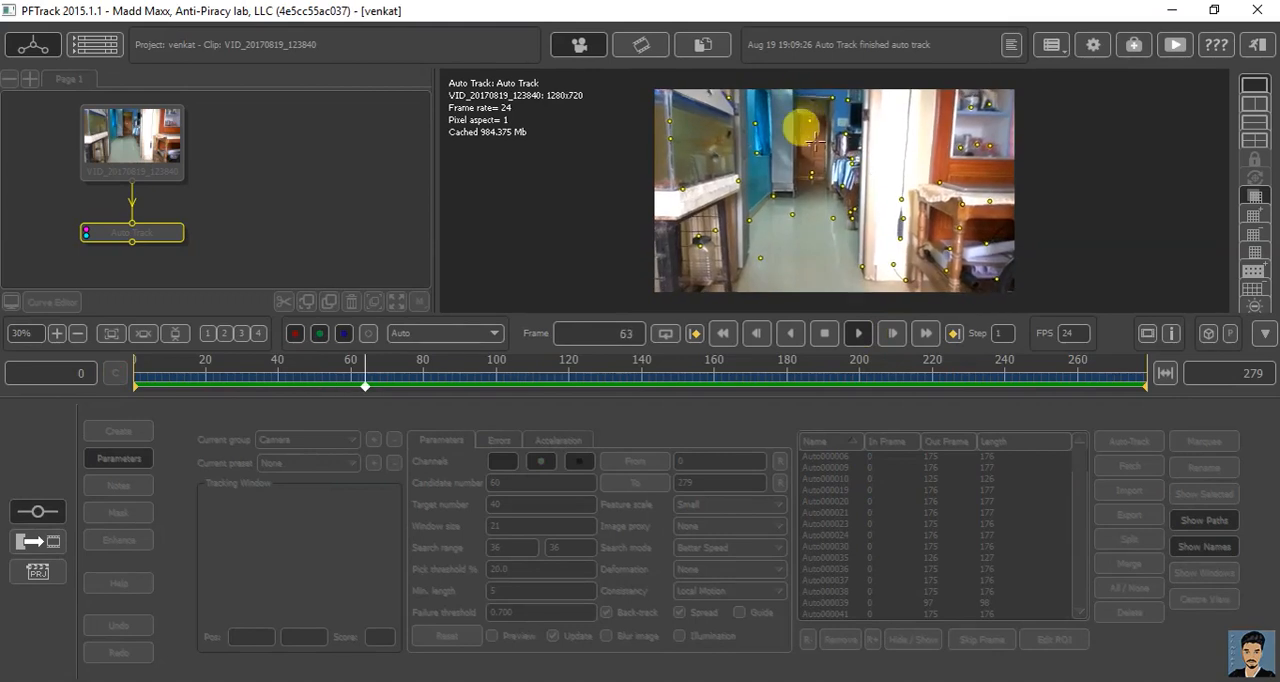
click(858, 332)
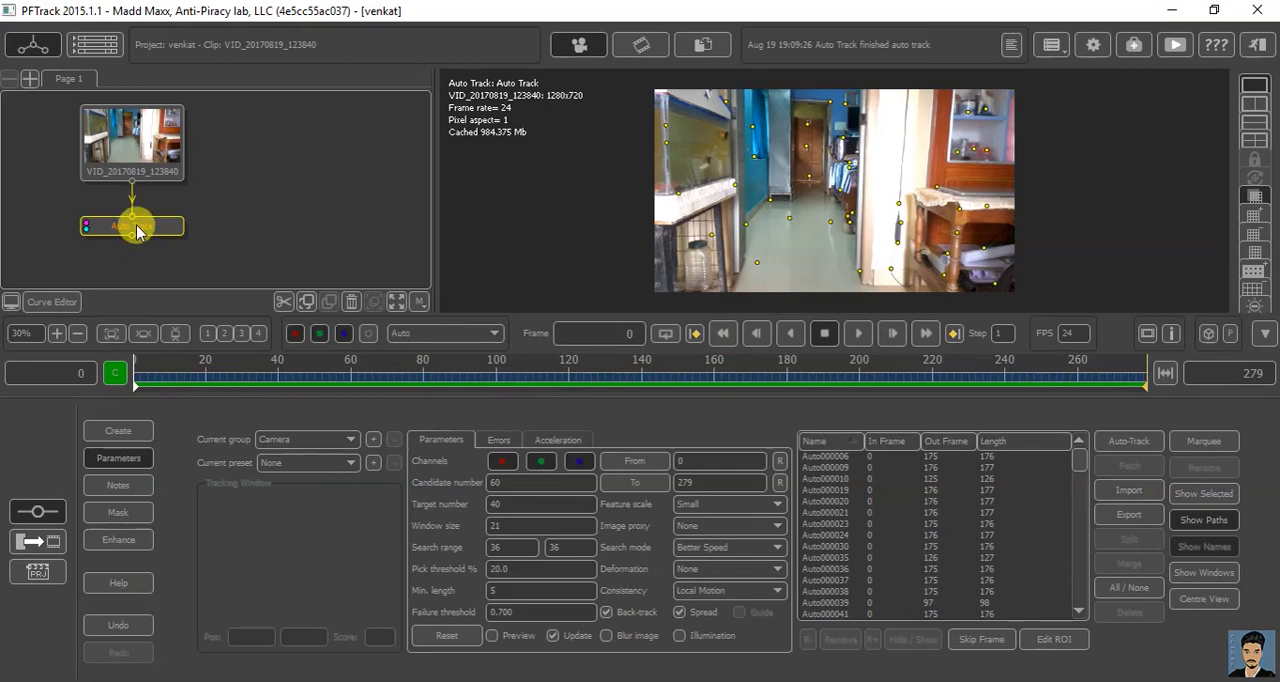
Step: Add a Camera Solver node after Auto Track and solve the whole clip
right_click(136, 224)
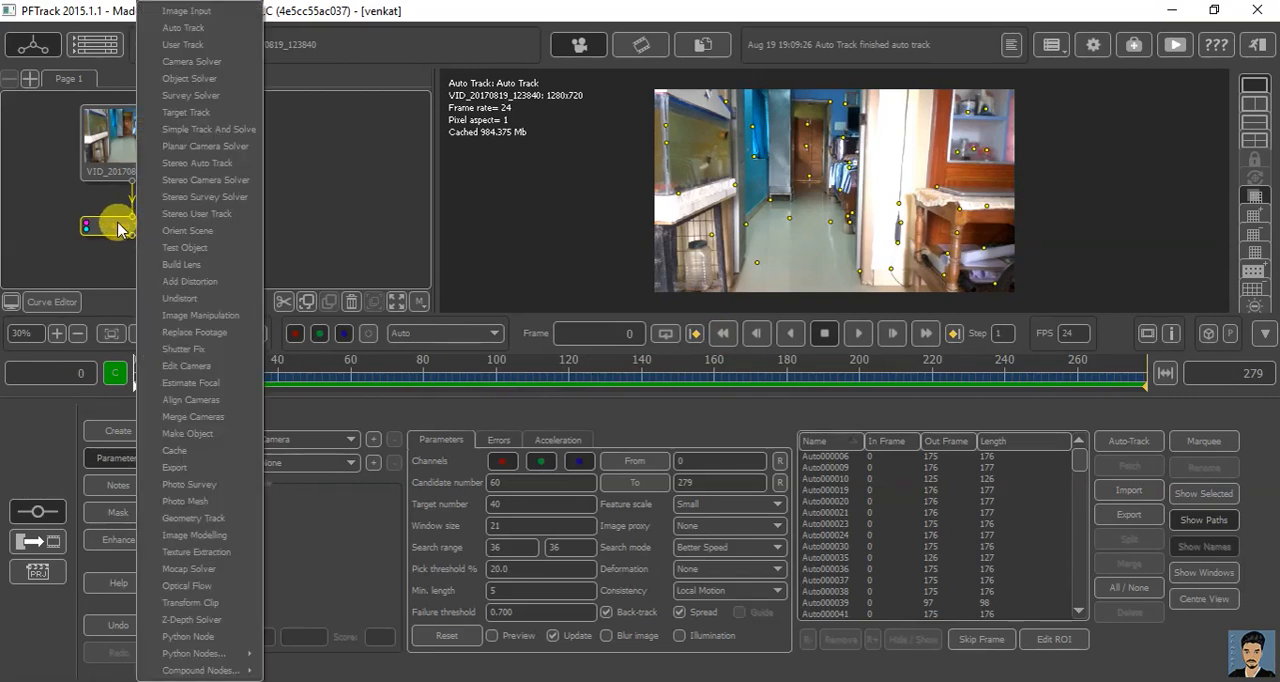
mouse_move(184, 232)
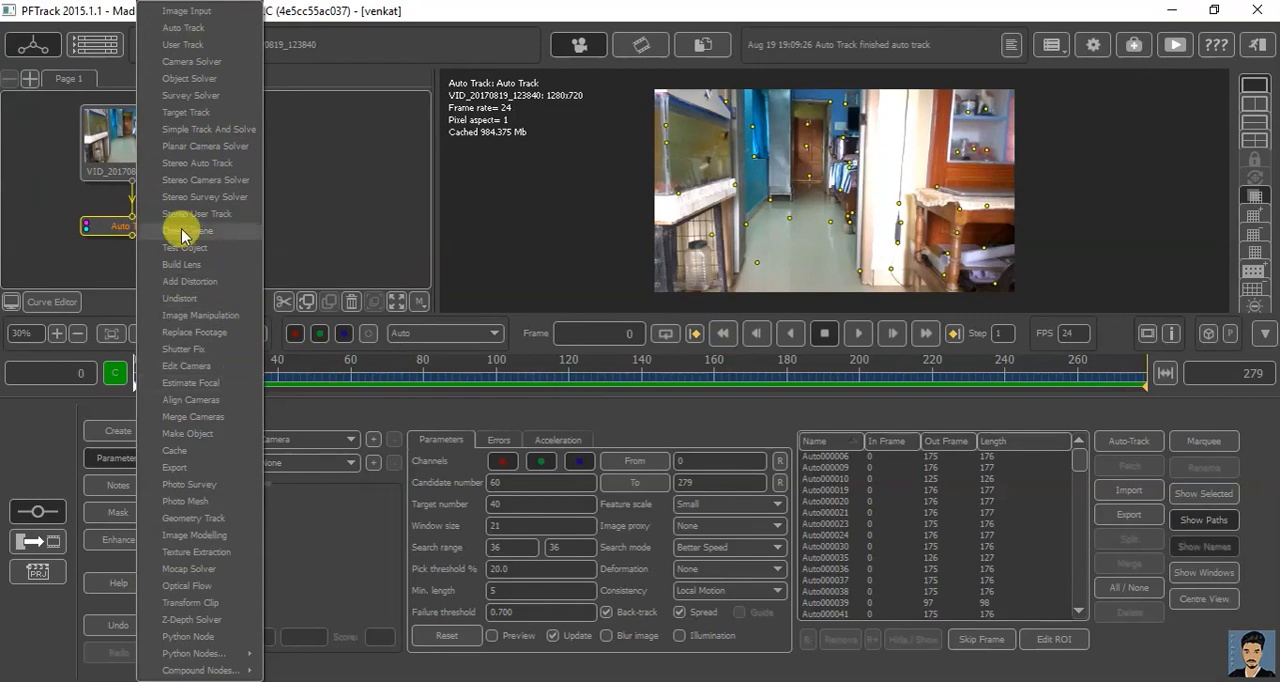
mouse_move(202, 64)
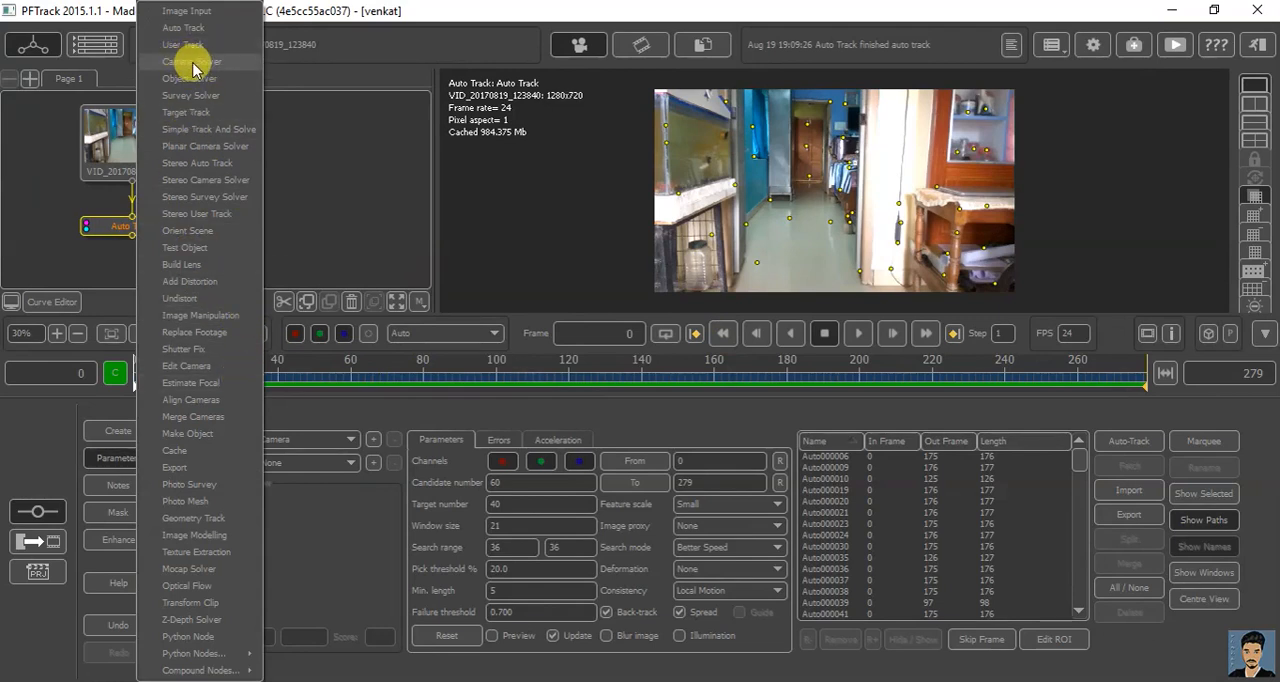
click(192, 64)
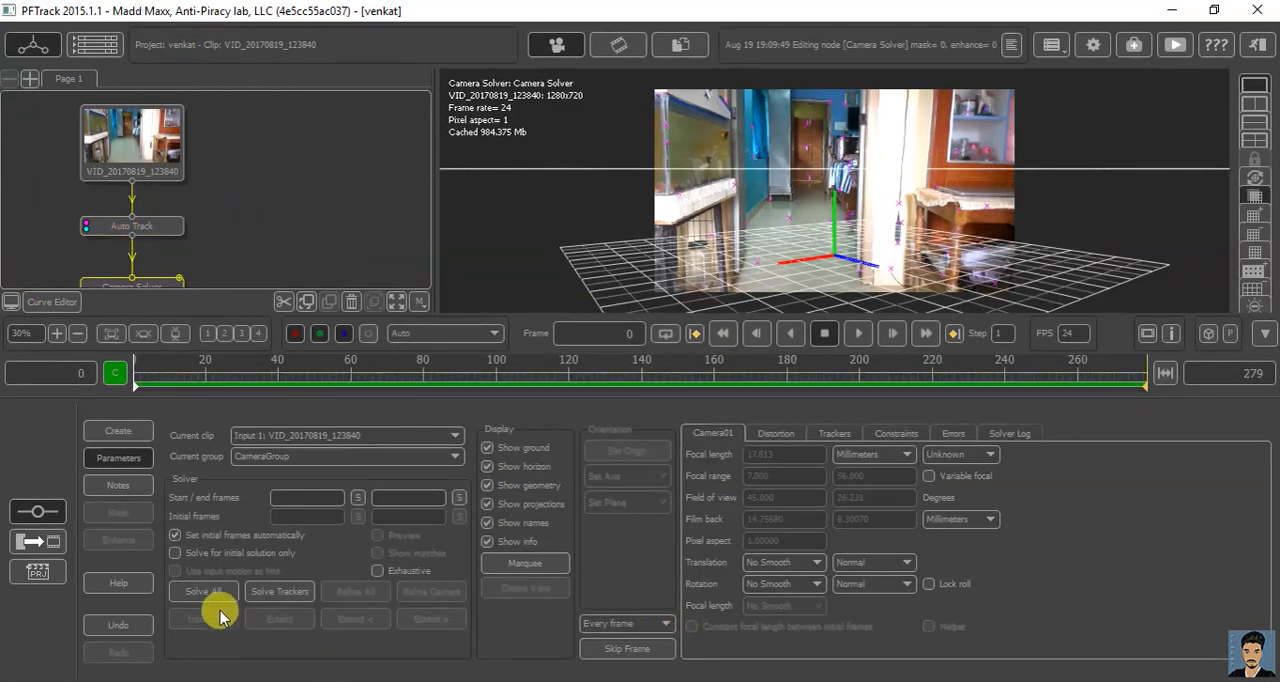
click(204, 592)
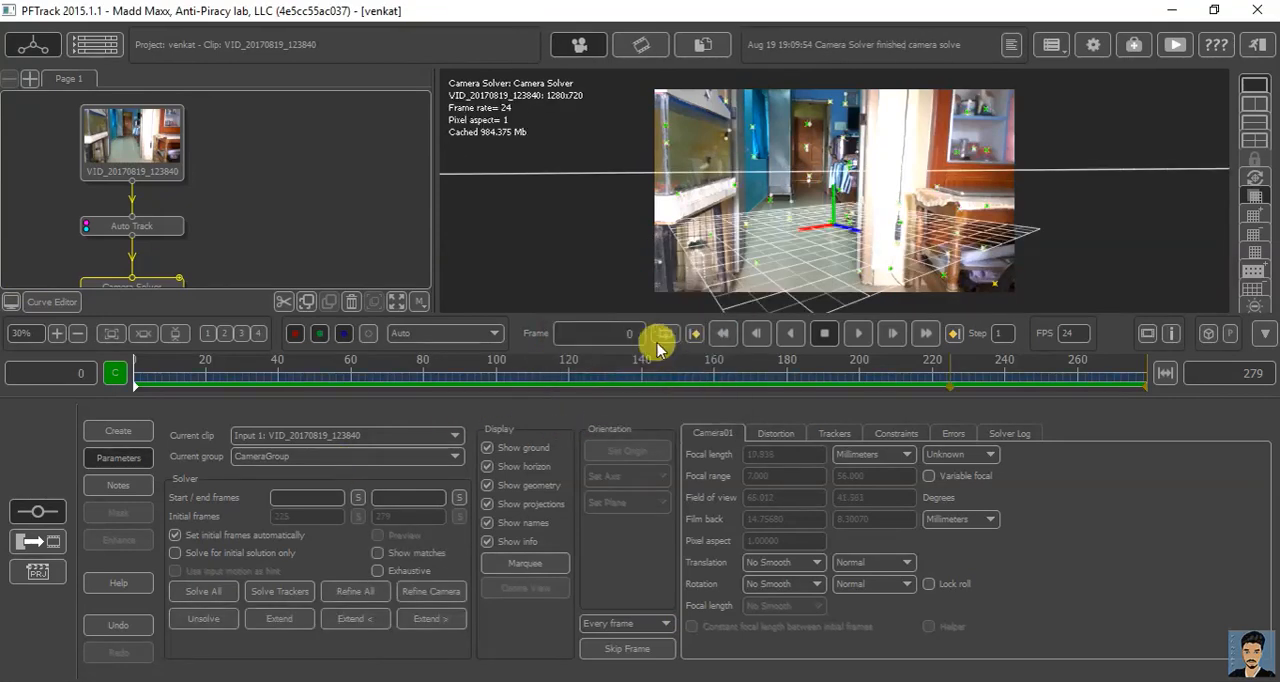
Step: Play through the solved shot to check the track, ending at frame 0
click(858, 332)
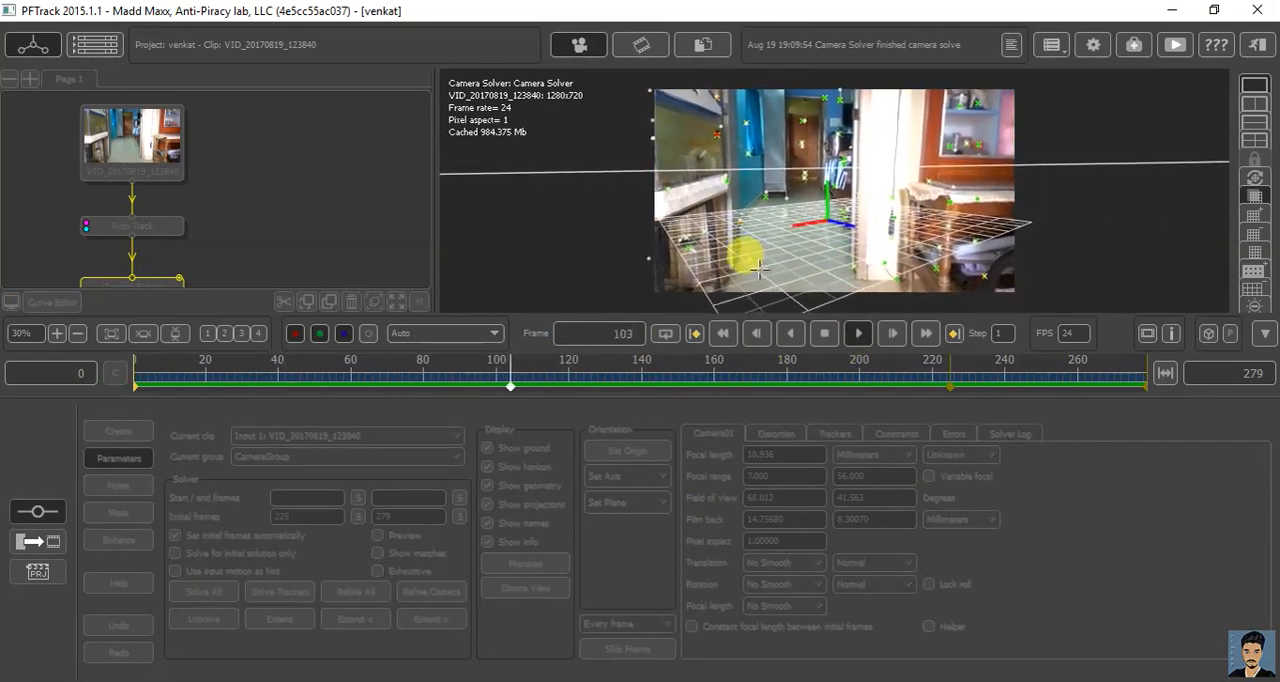
click(684, 388)
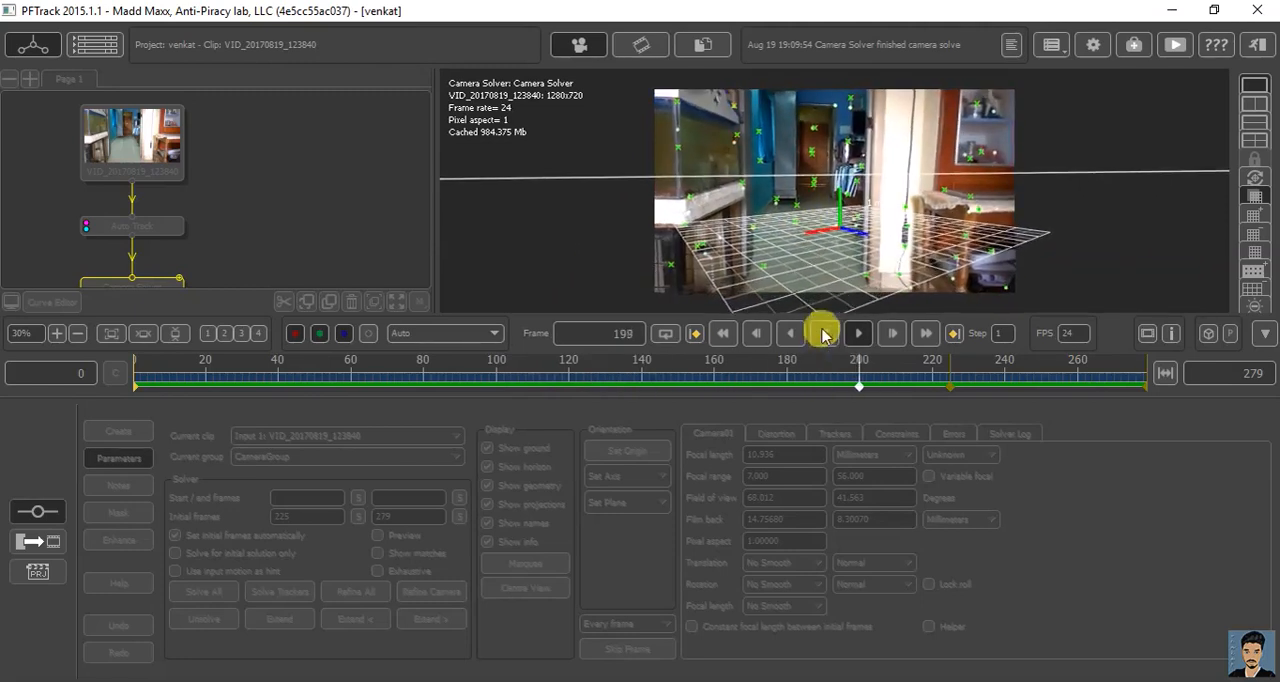
click(824, 332)
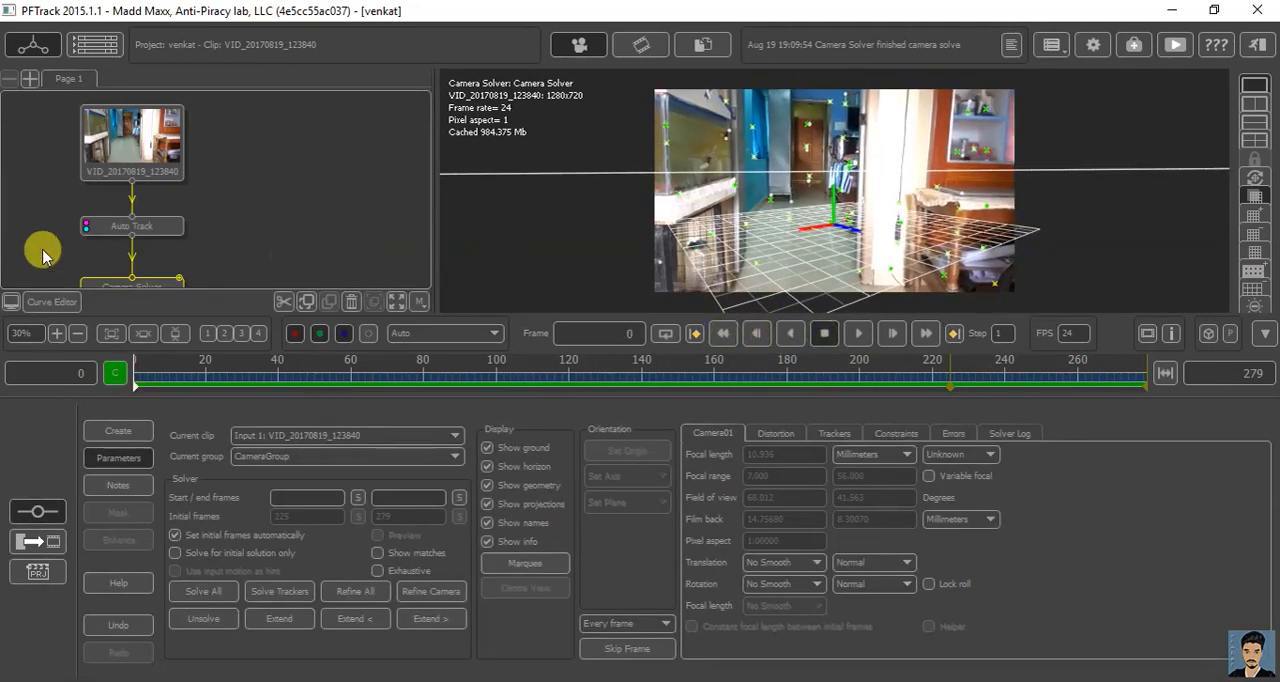
Step: Add an Orient Scene node after the Camera Solver
click(156, 246)
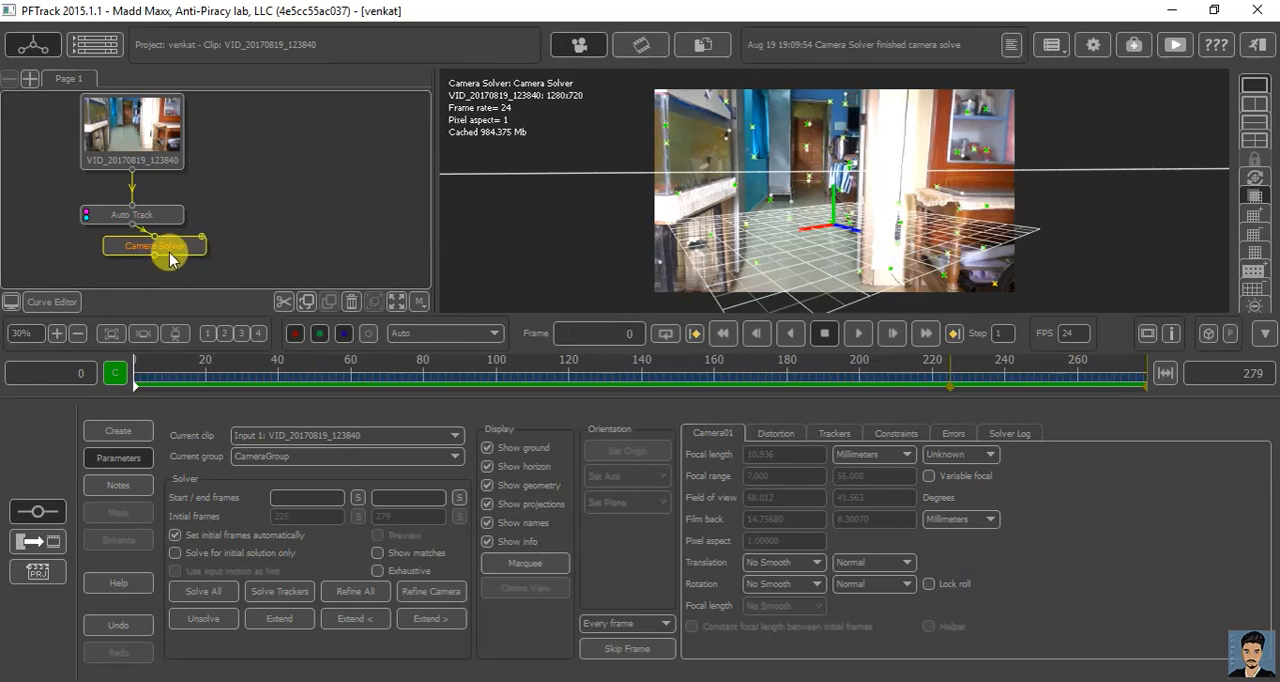
right_click(150, 246)
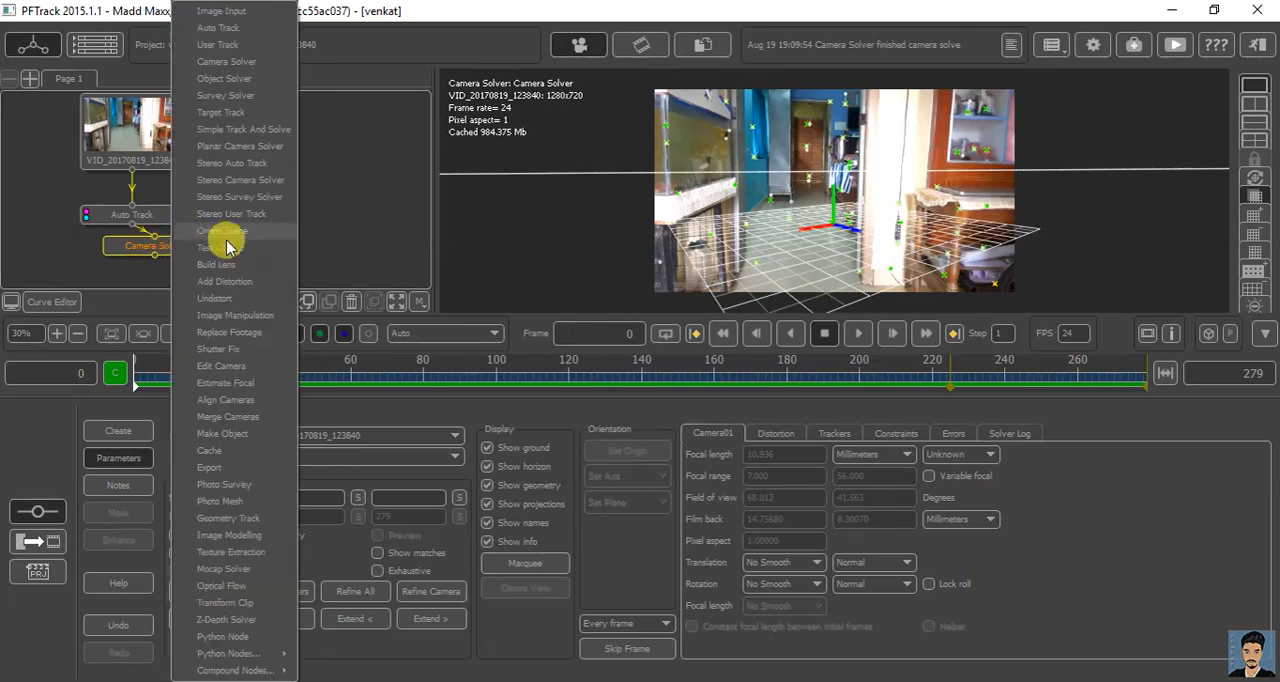
click(224, 230)
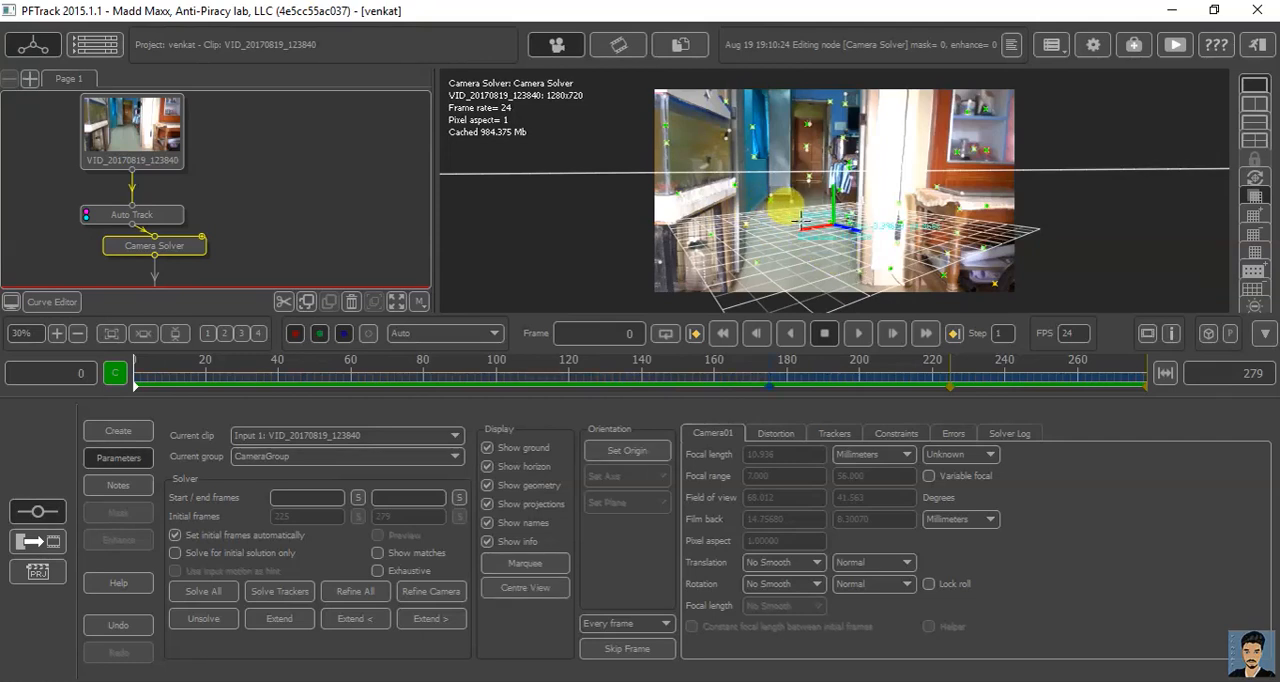
click(626, 450)
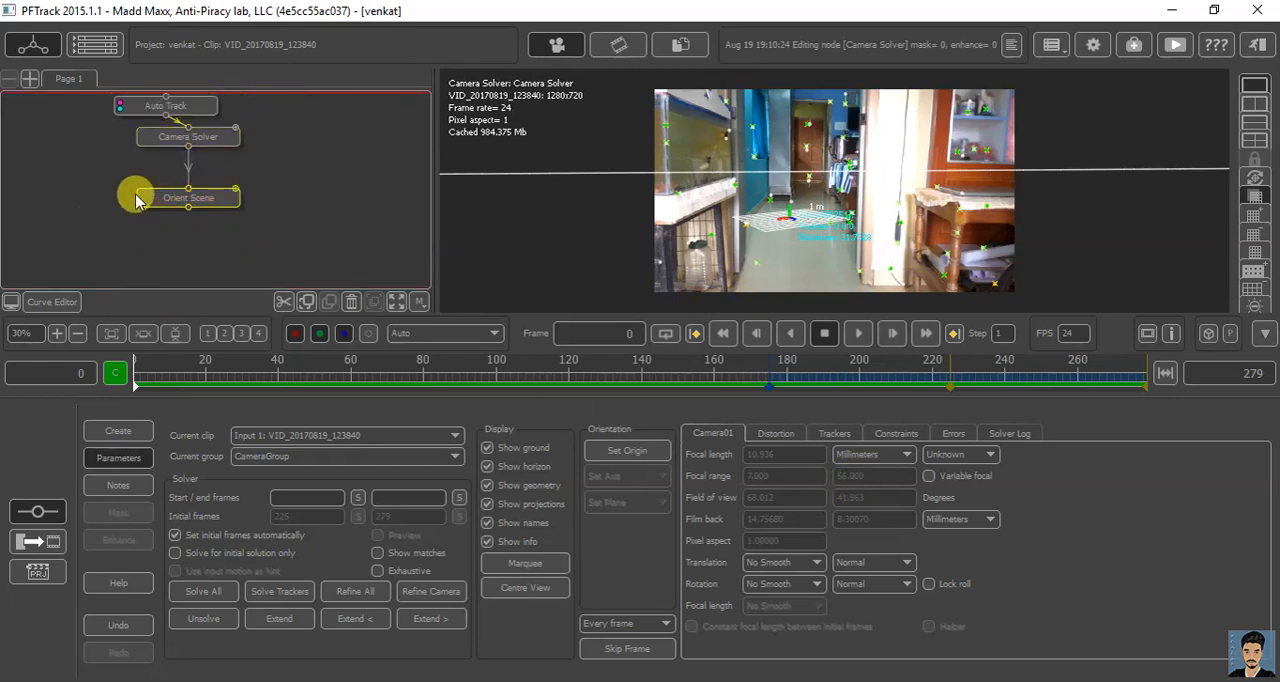
Step: Rotate the scene in Rotate edit mode so the ground grid matches the hallway floor
click(188, 198)
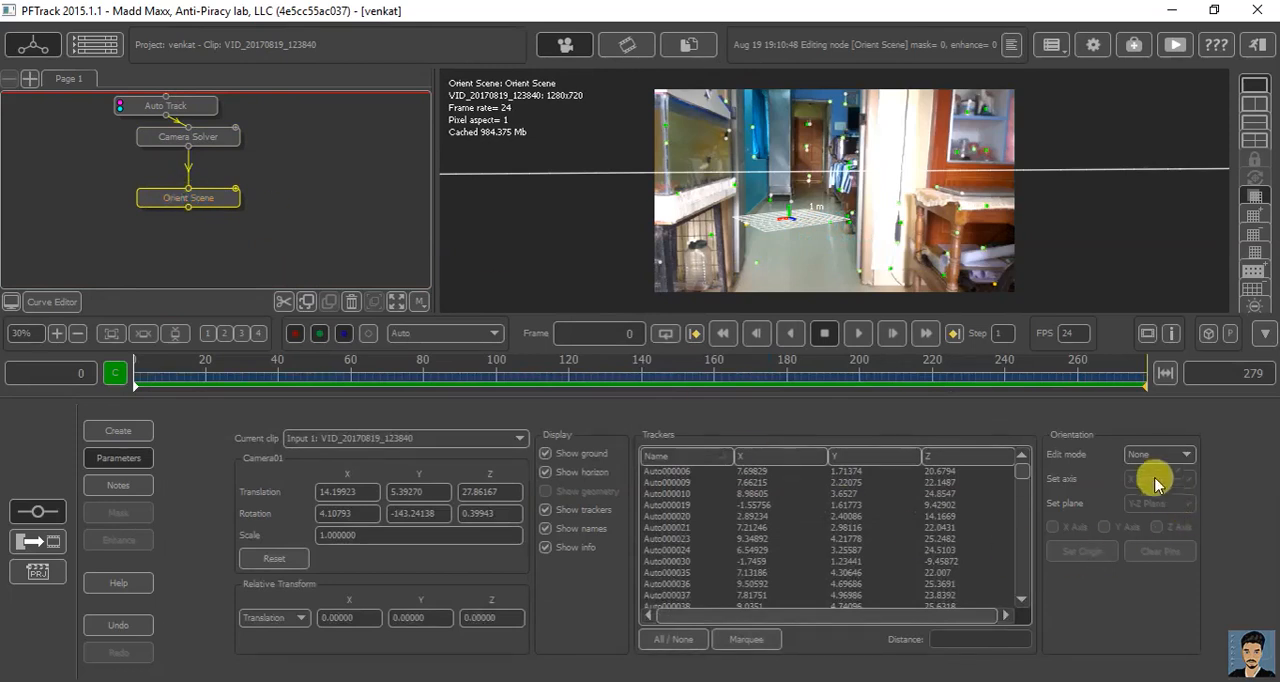
click(1172, 454)
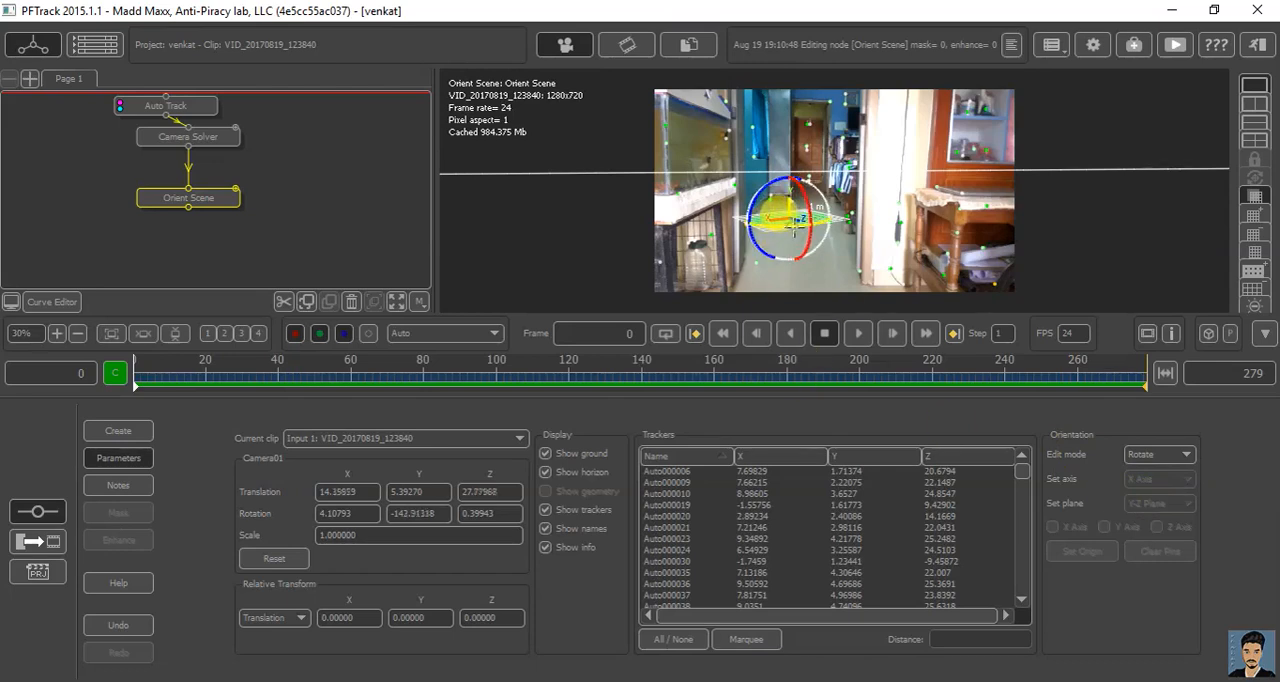
drag(790, 220, 880, 216)
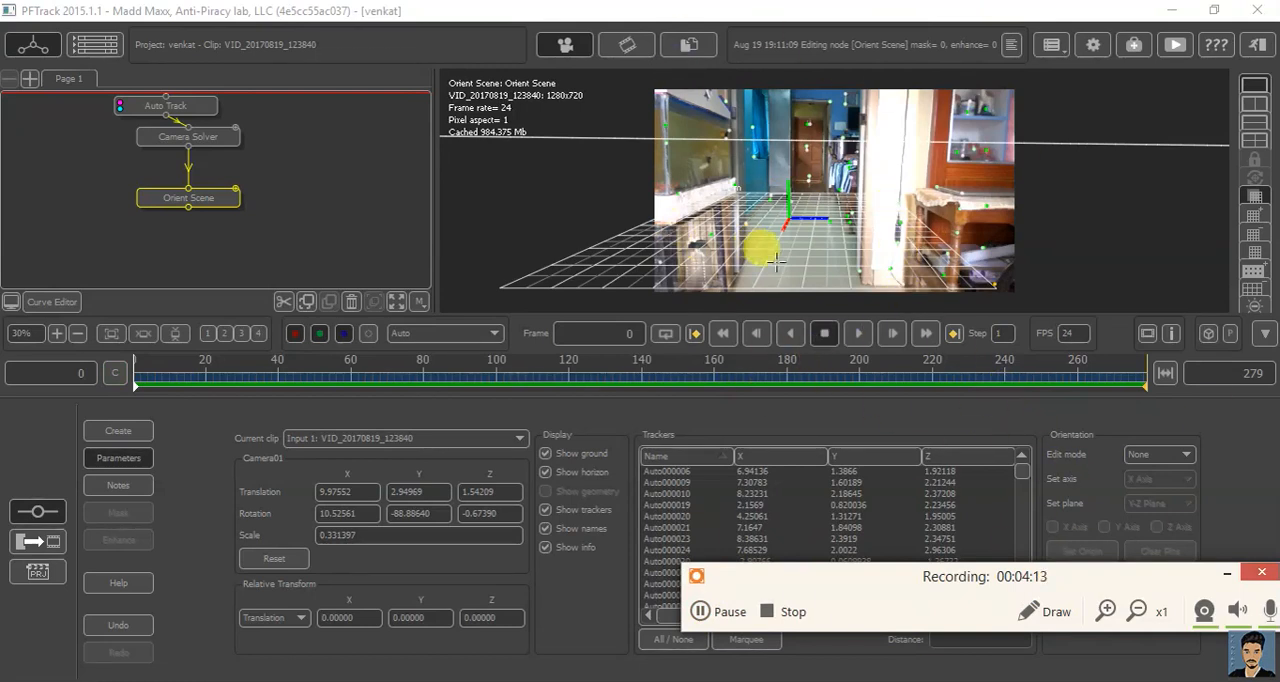
click(858, 332)
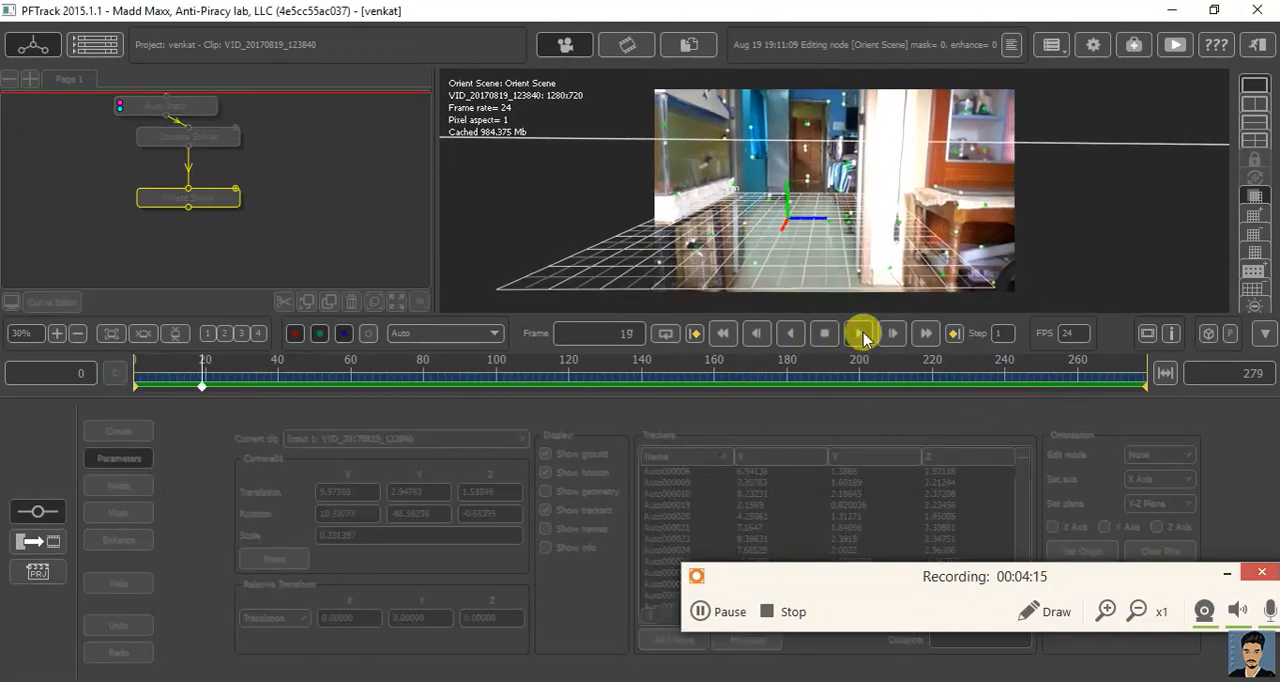
click(860, 332)
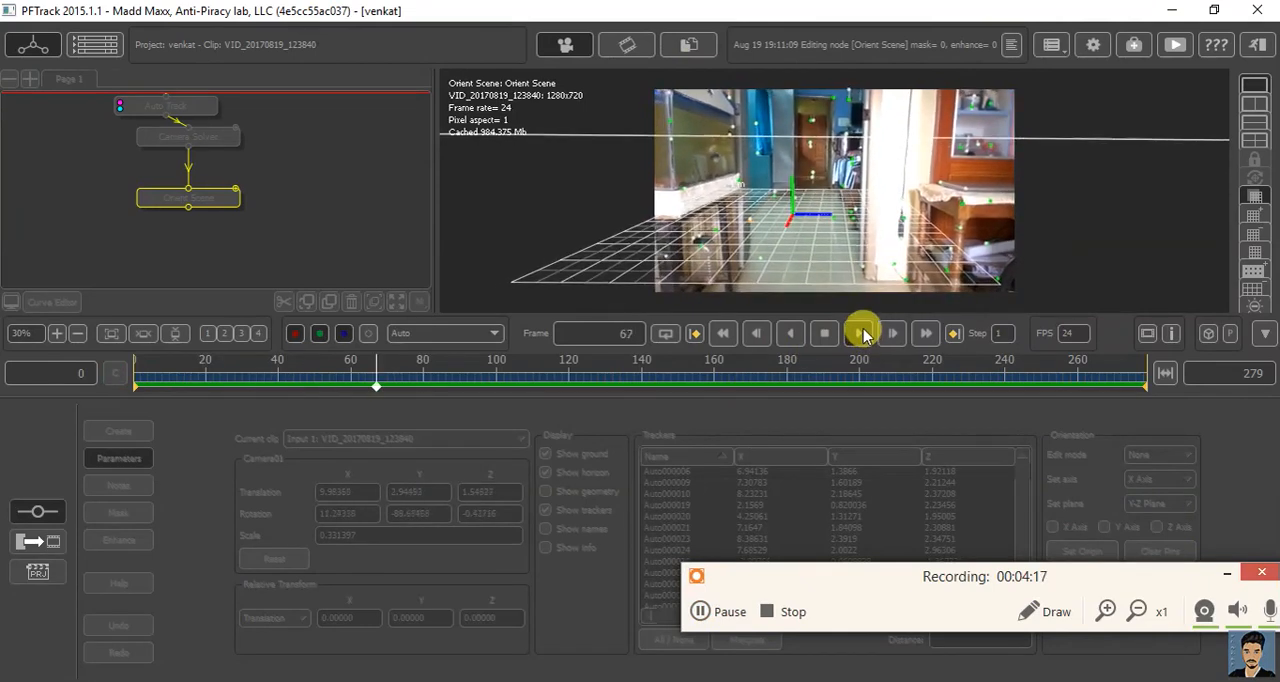
click(892, 332)
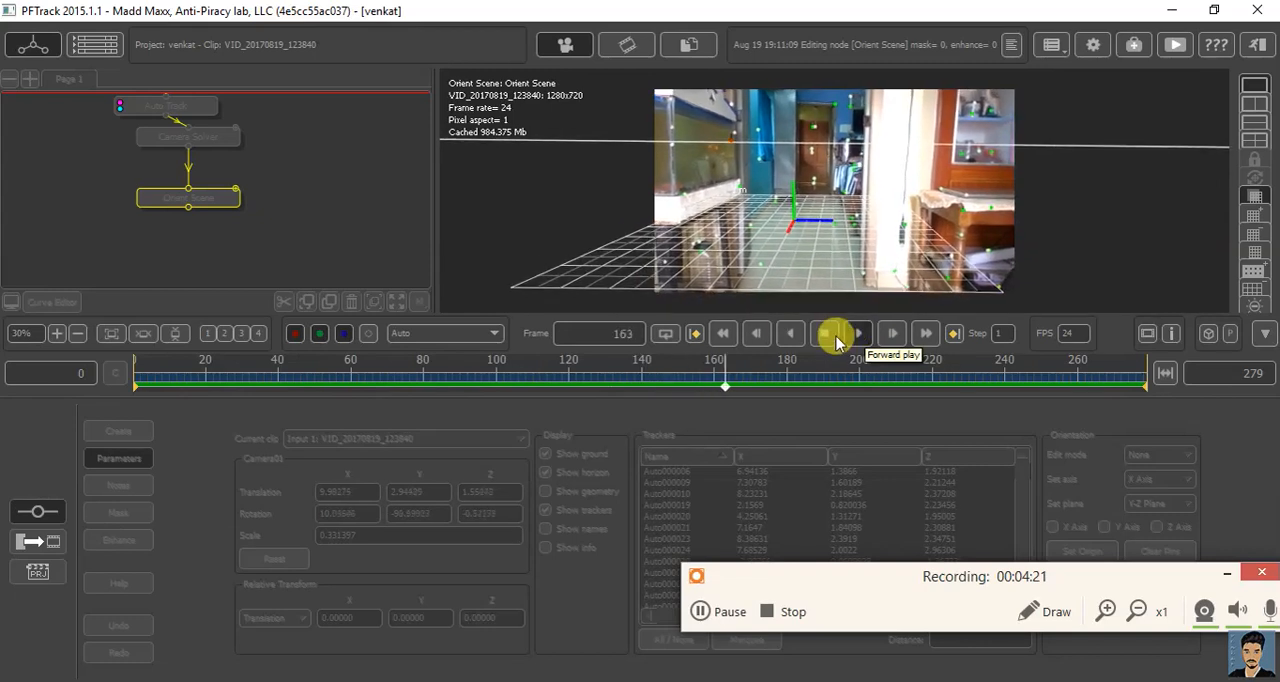
click(824, 332)
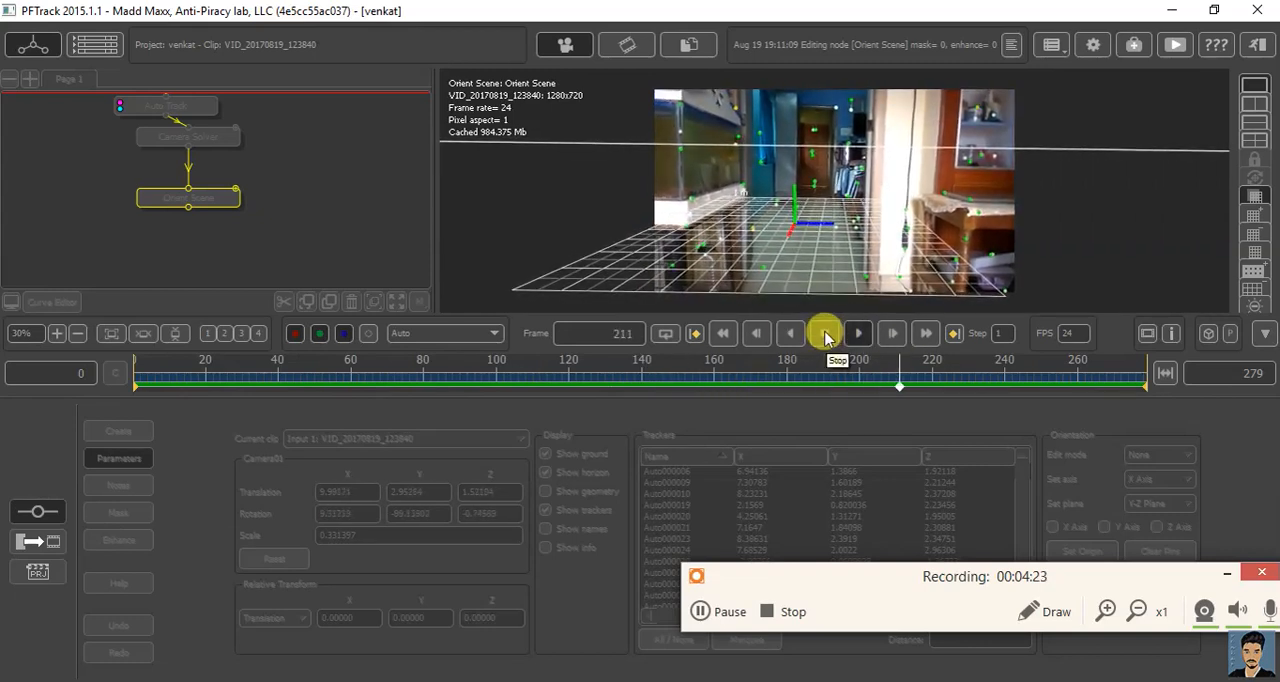
click(824, 332)
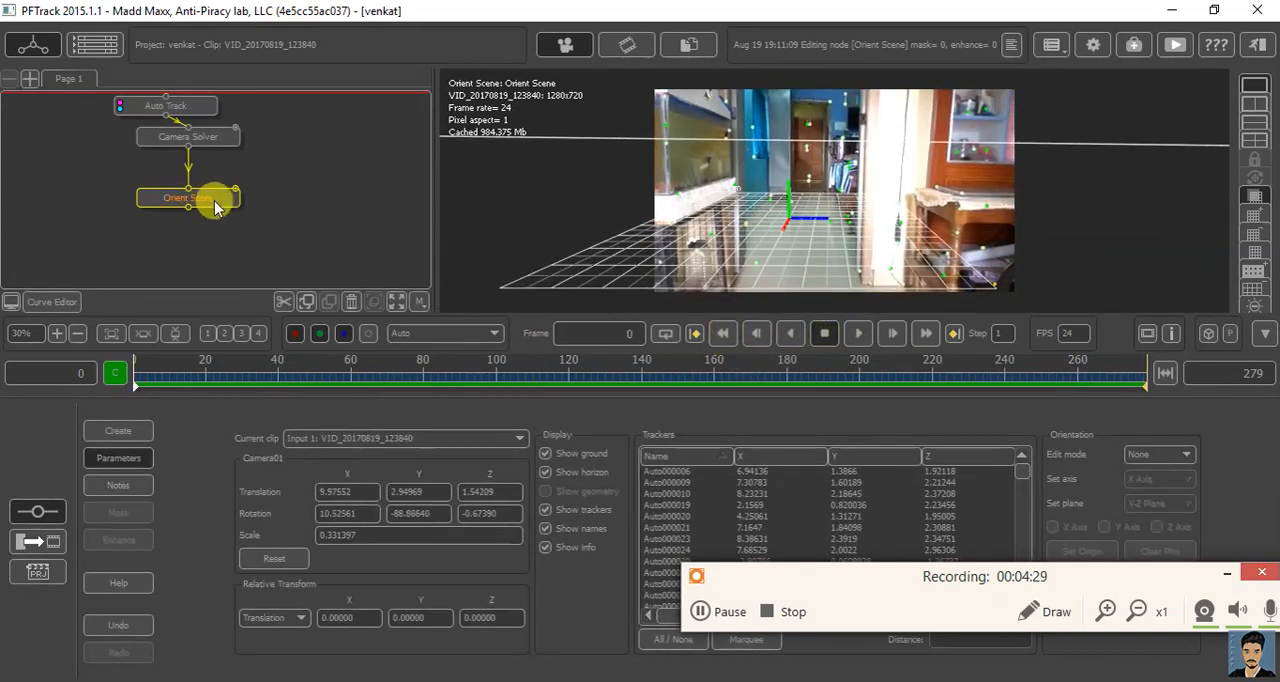
Step: Add an Export node after Orient Scene and list its export formats
right_click(200, 198)
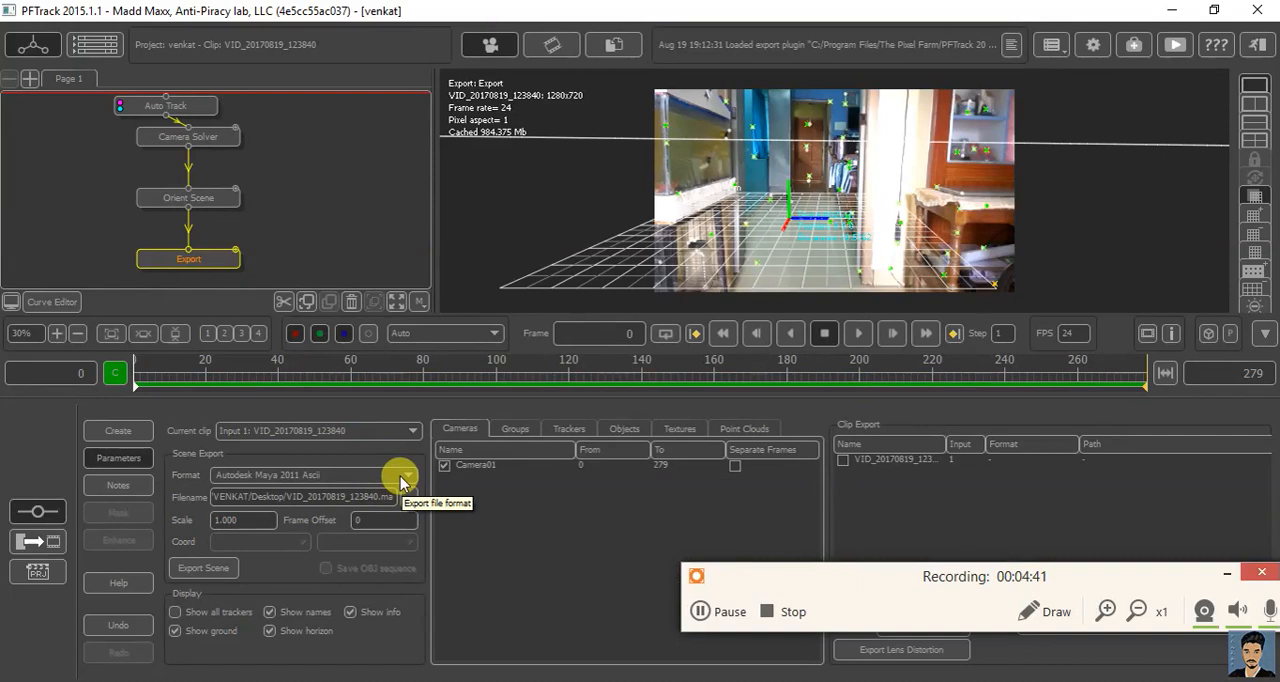
click(400, 476)
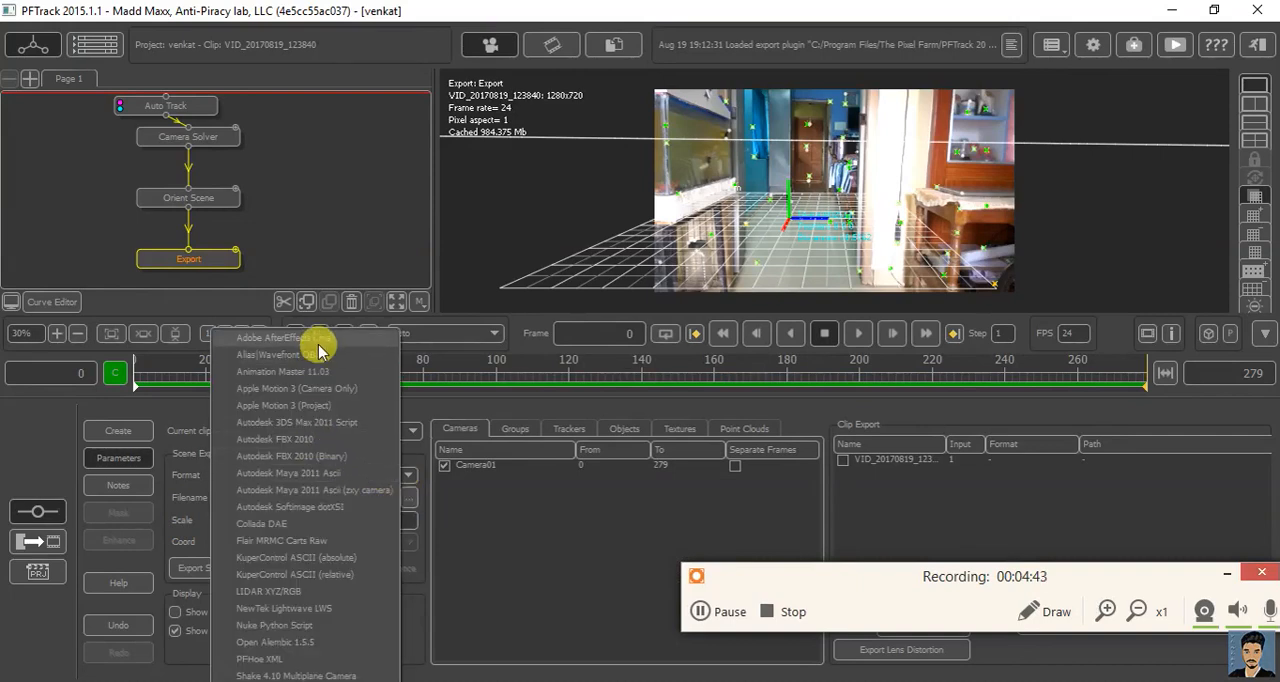
mouse_move(334, 408)
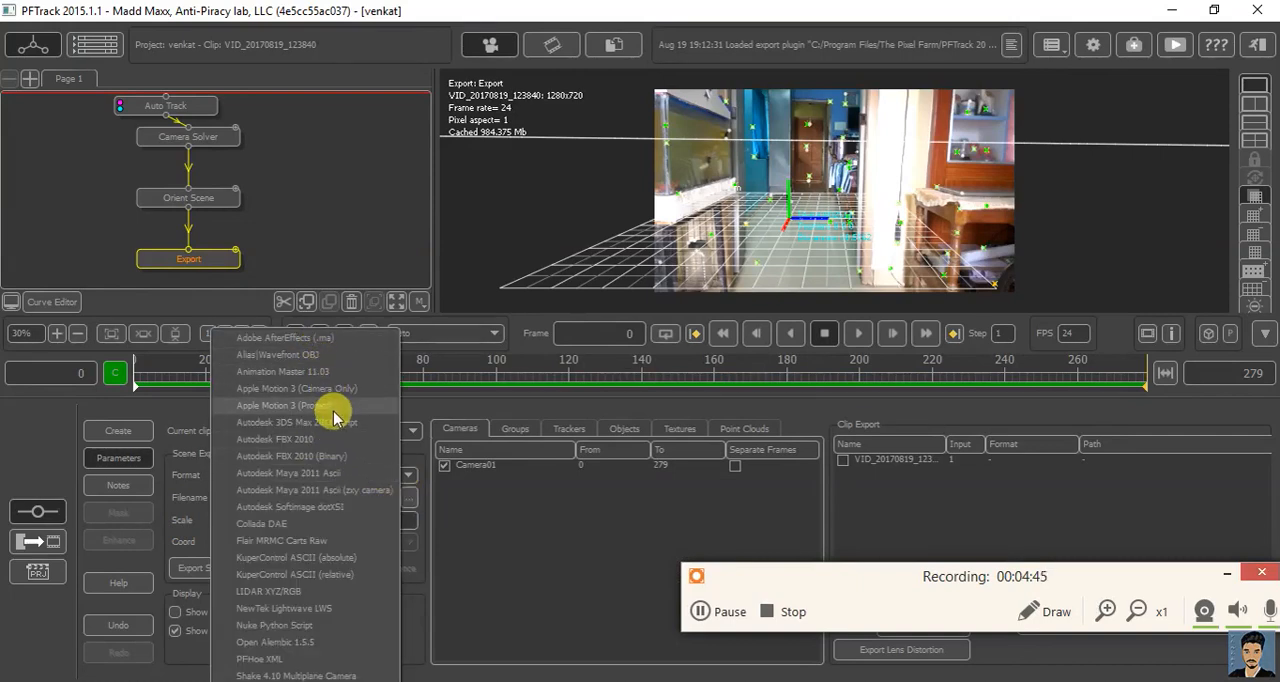
mouse_move(324, 408)
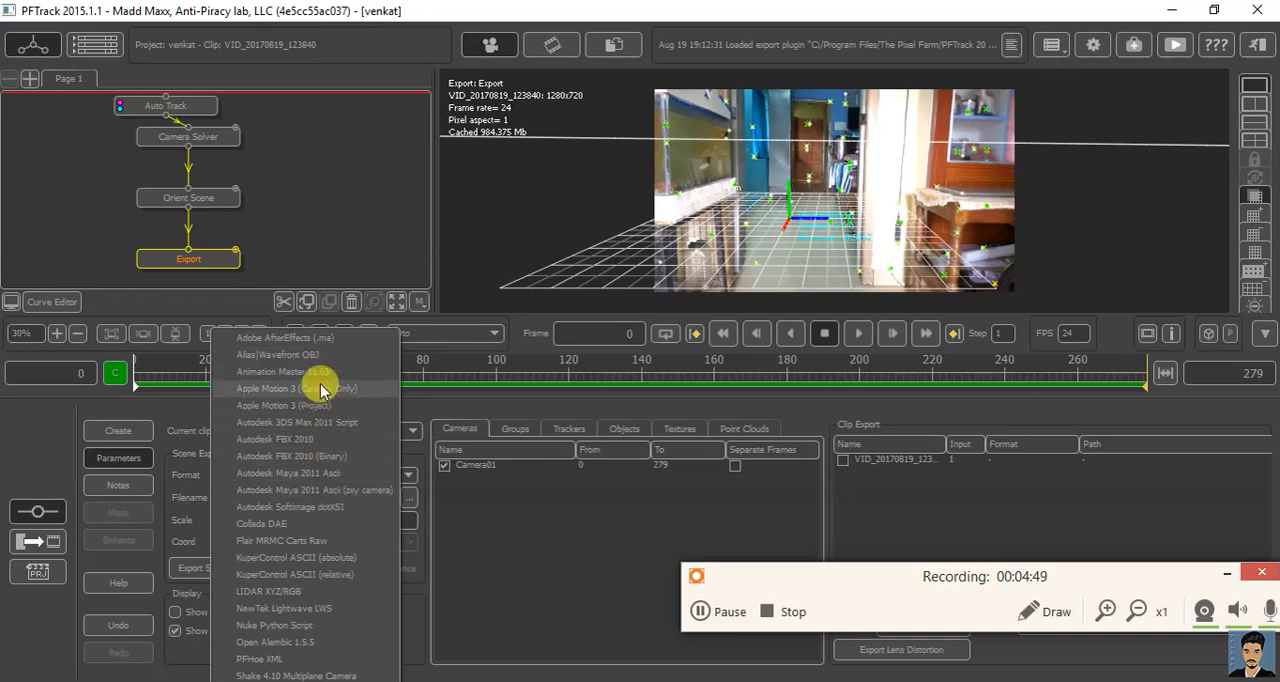
mouse_move(280, 474)
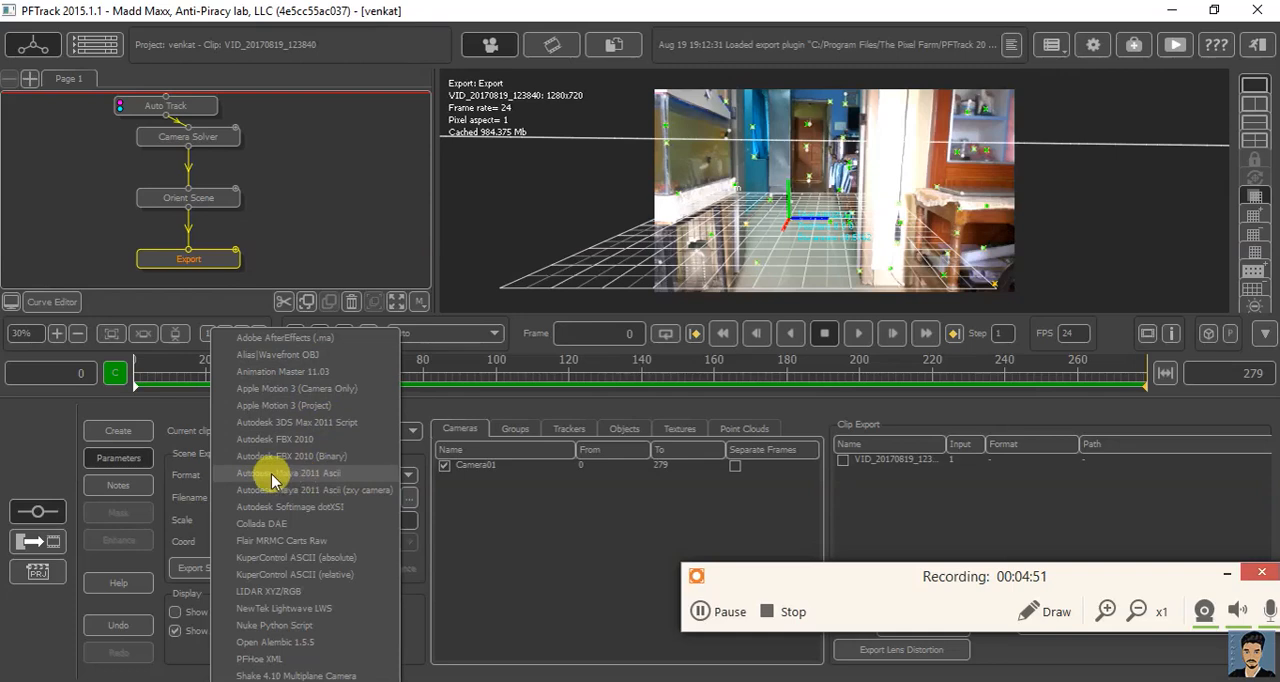
mouse_move(324, 484)
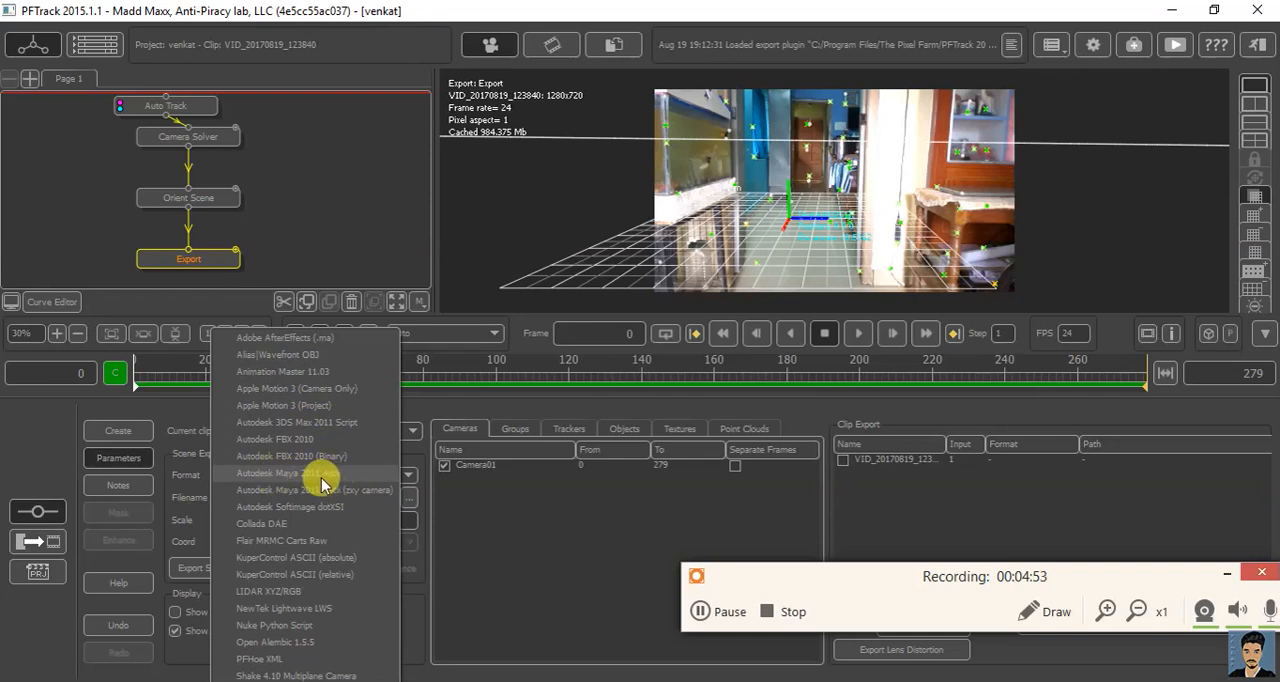
Step: Export the scene as Autodesk Maya 2011 Ascii to gjgjfl.ma on the Desktop
click(300, 472)
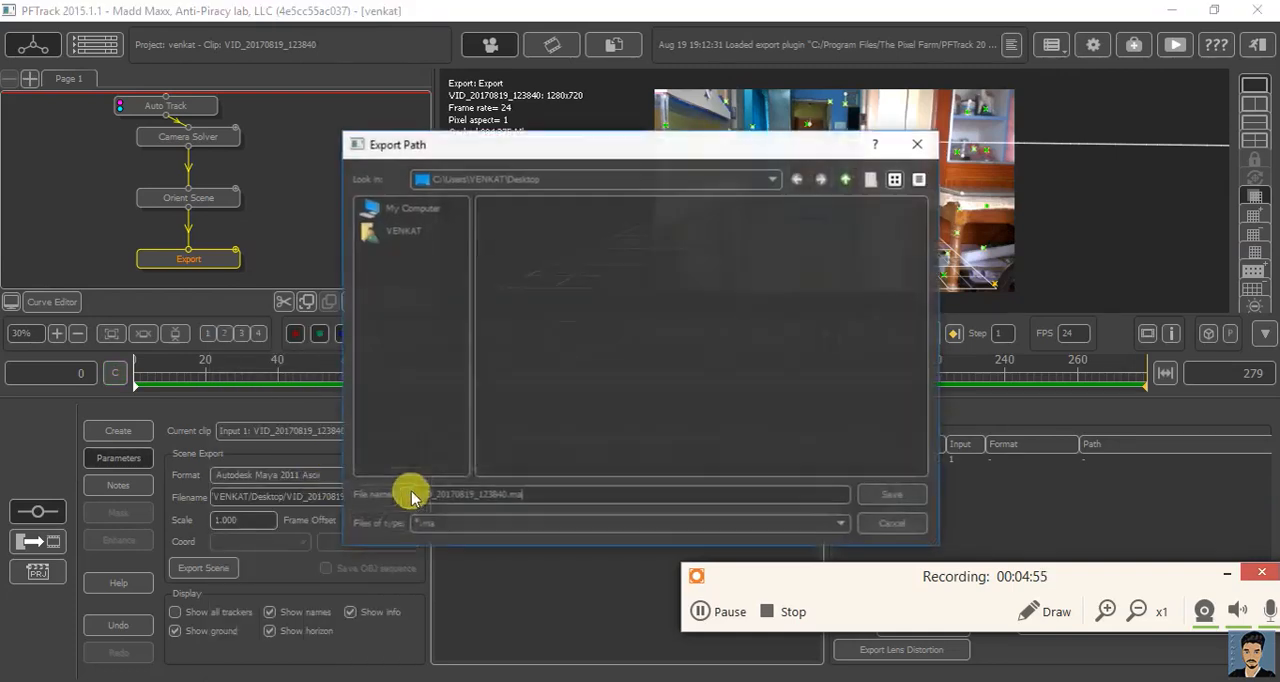
click(400, 230)
text(gslb)
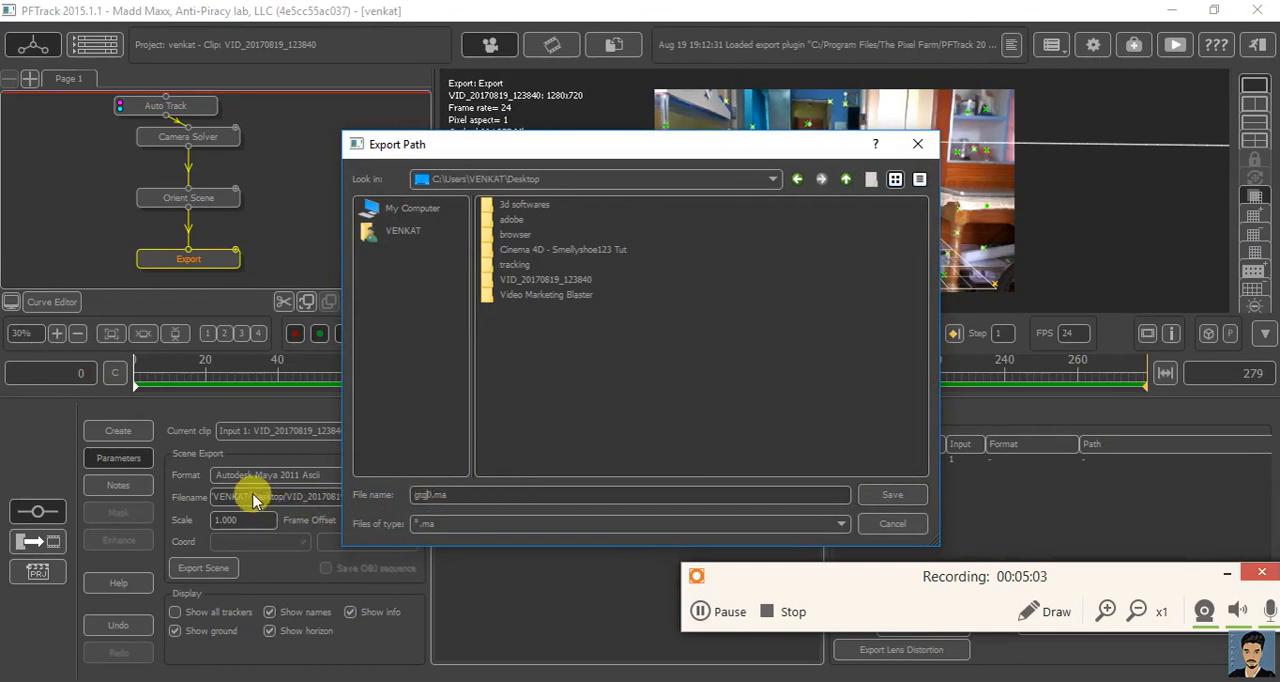
click(892, 494)
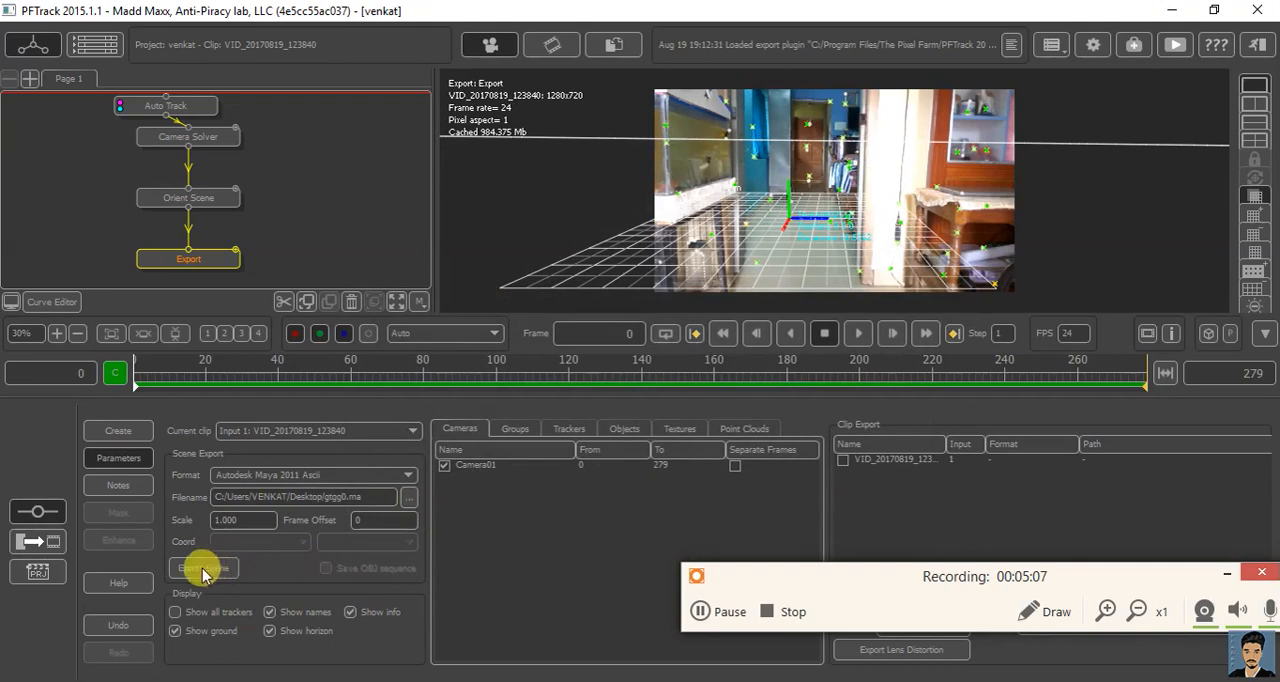
click(208, 568)
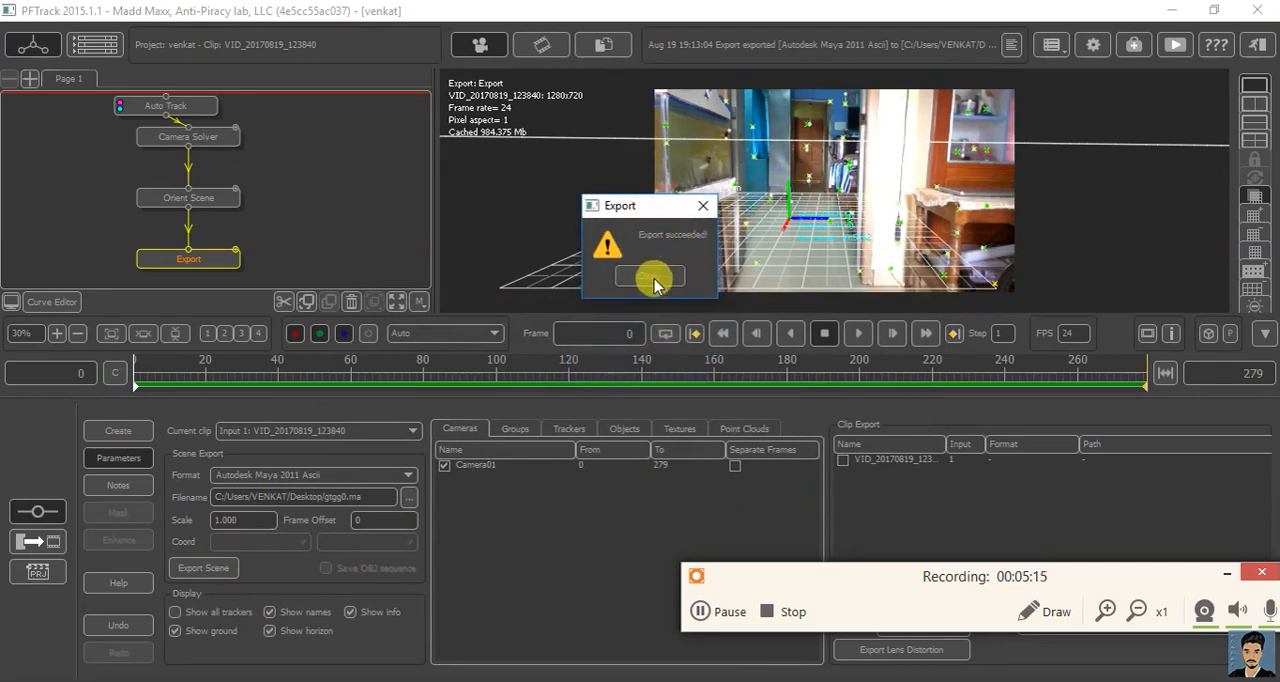
click(650, 276)
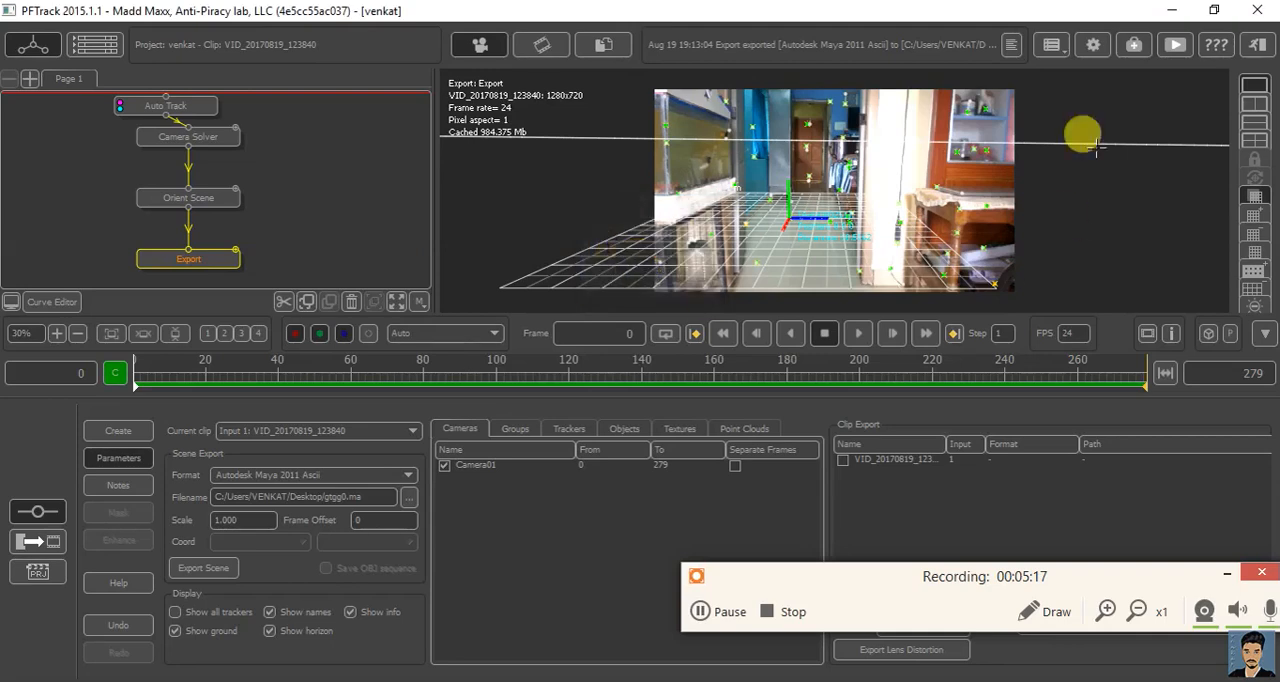
mouse_move(1170, 18)
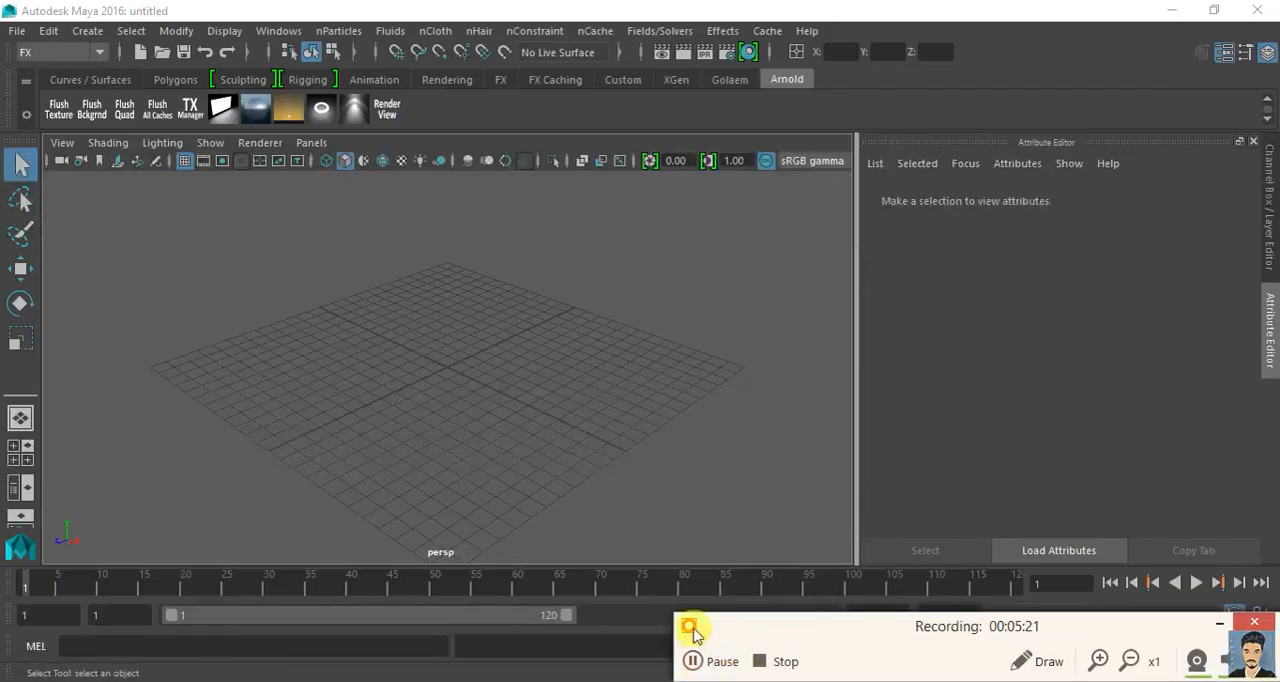
mouse_move(1128, 630)
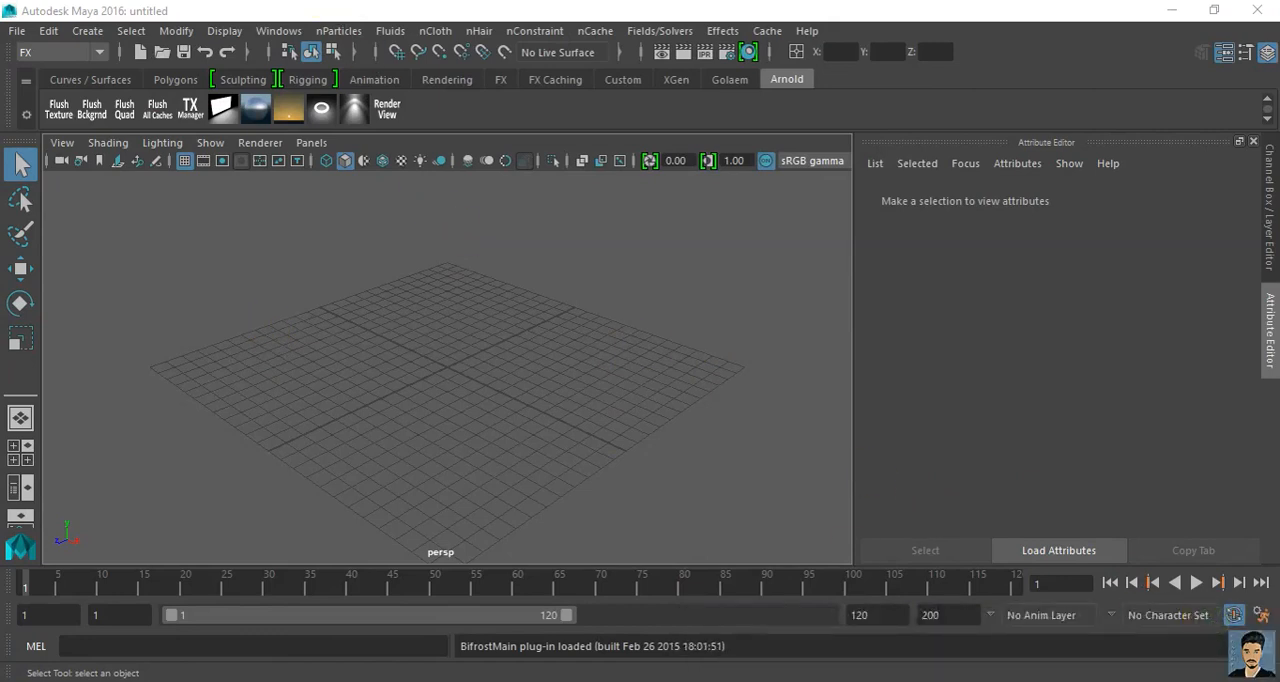
Step: Import gjgjfl.ma from the Desktop via File > Import so the tracked camera appears
click(12, 30)
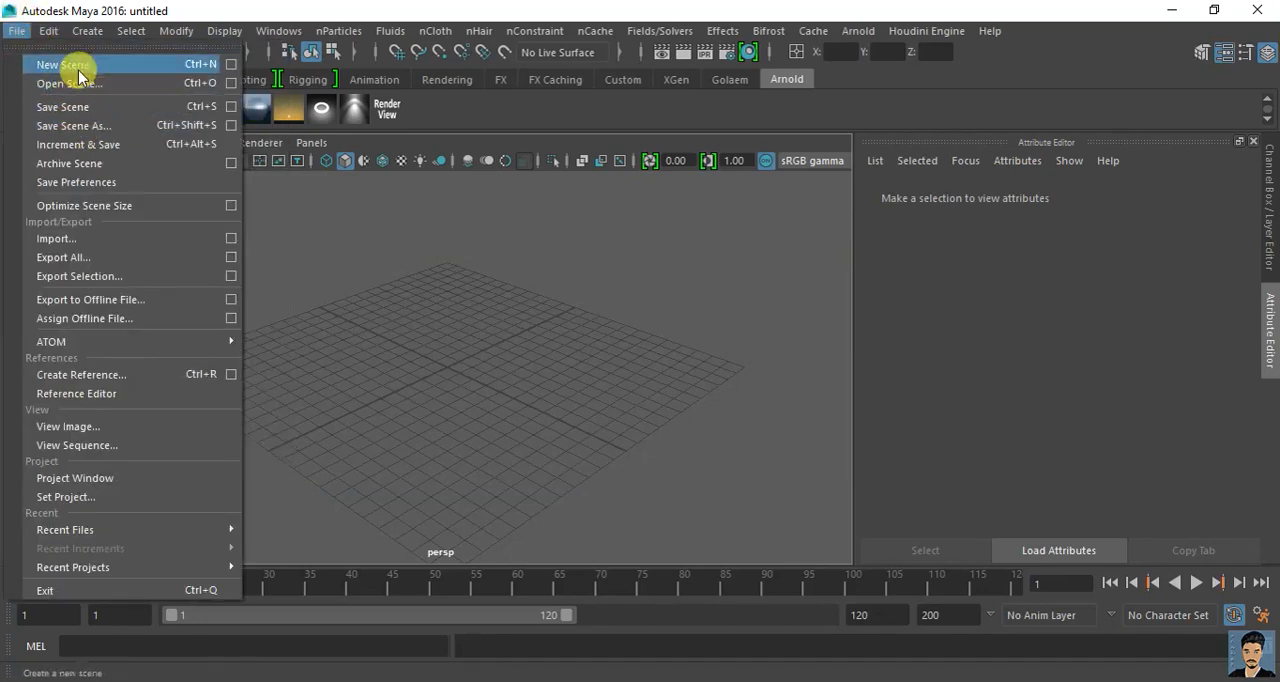
mouse_move(98, 238)
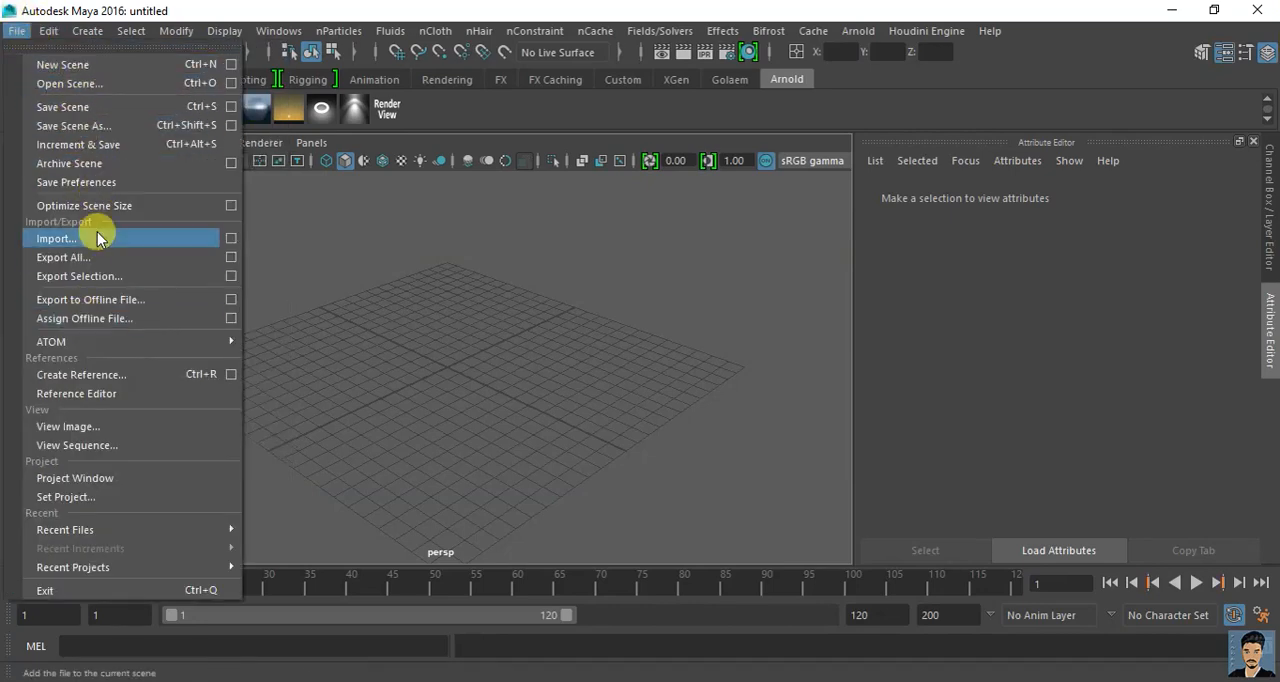
mouse_move(70, 256)
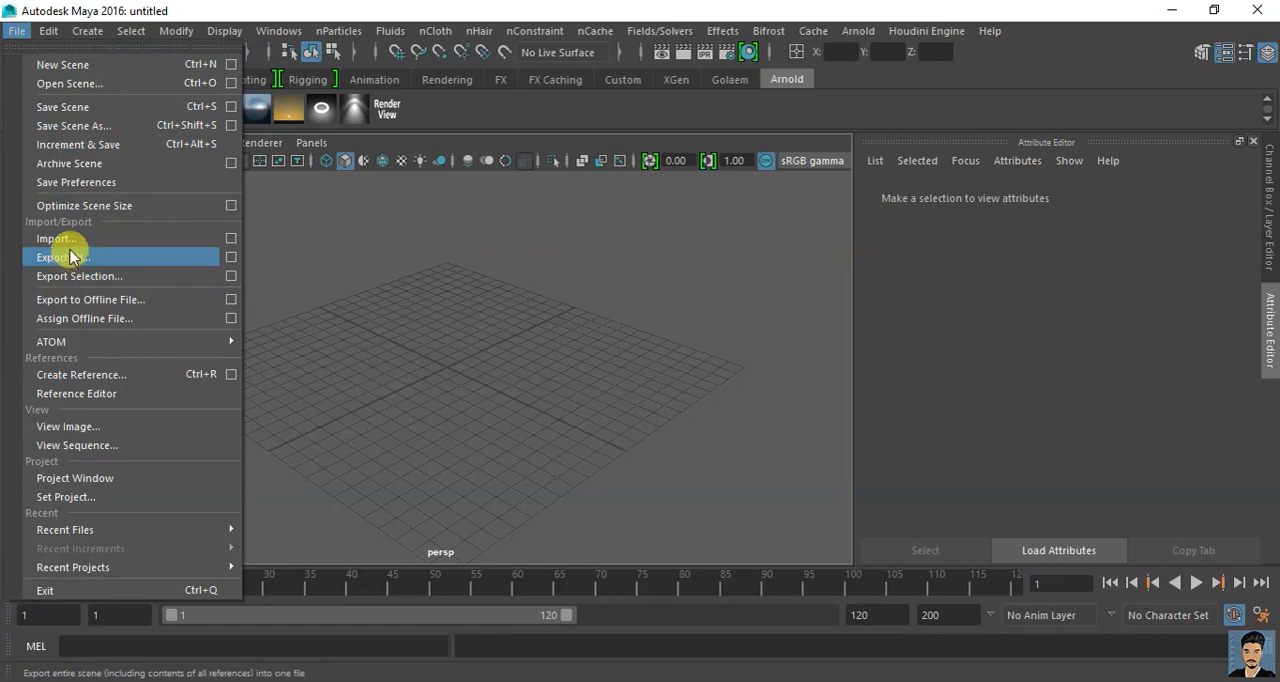
click(56, 238)
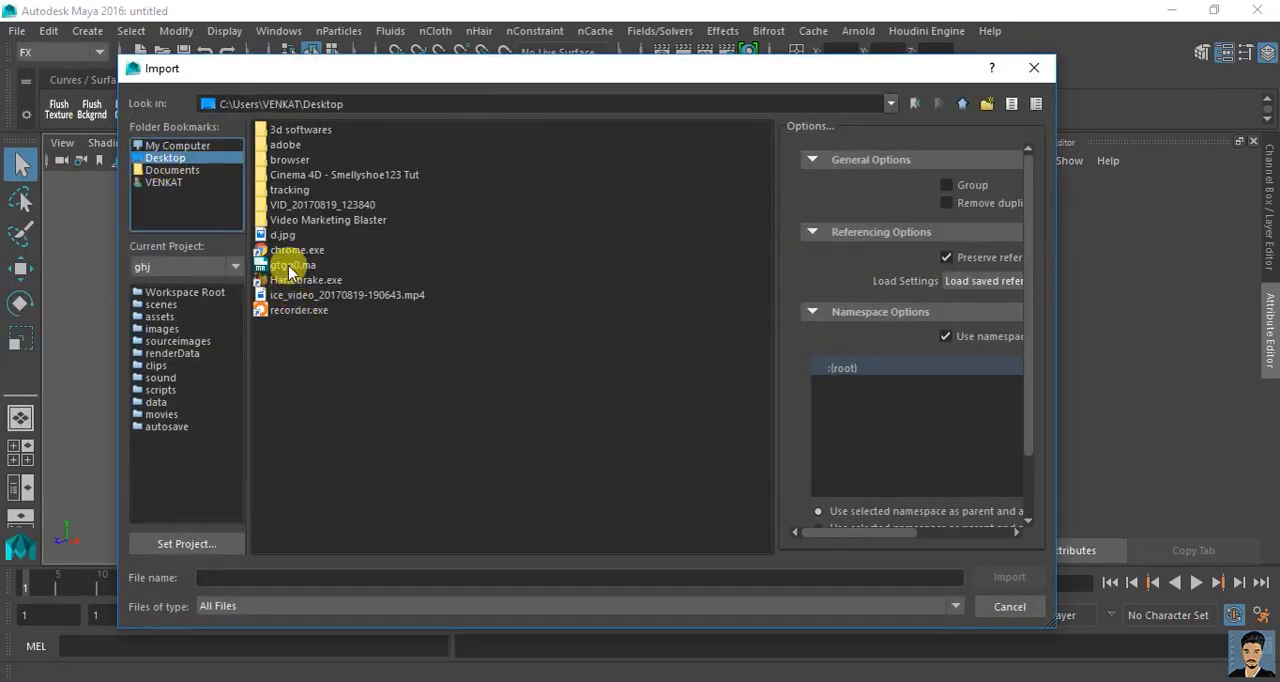
click(292, 264)
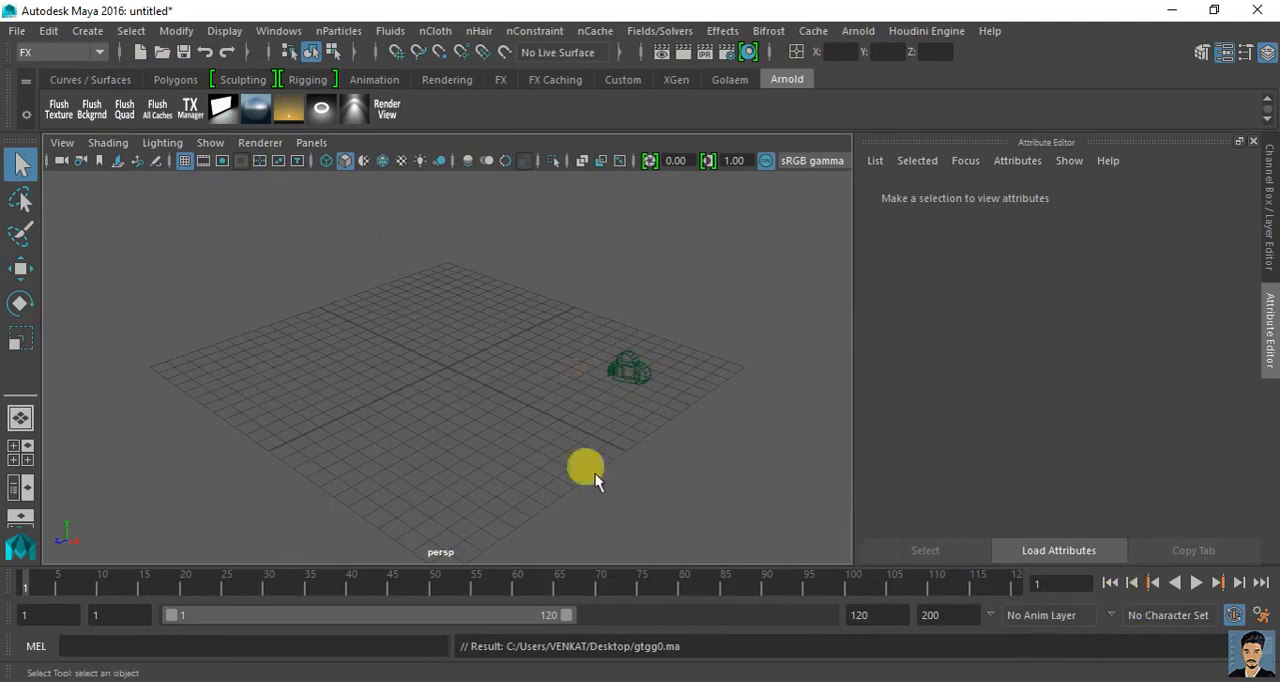
drag(584, 468, 740, 556)
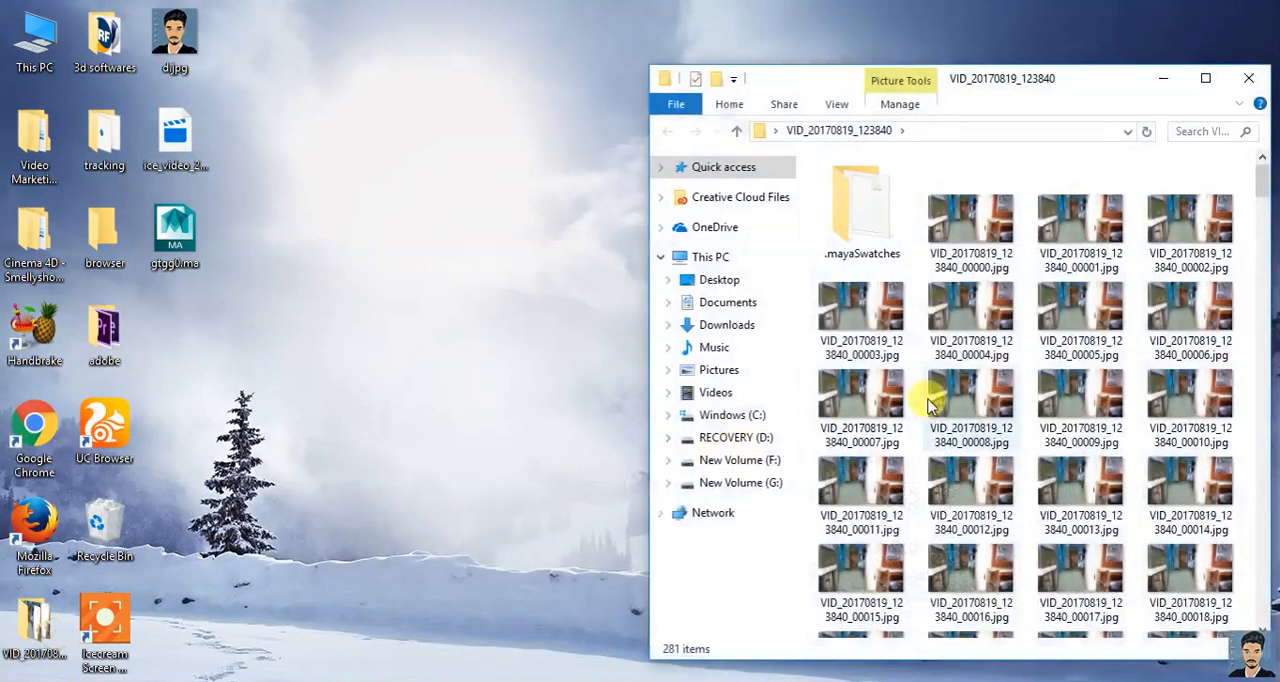
Step: Scroll to the end of the JPG sequence and select a frame near 00279
scroll(down, 3)
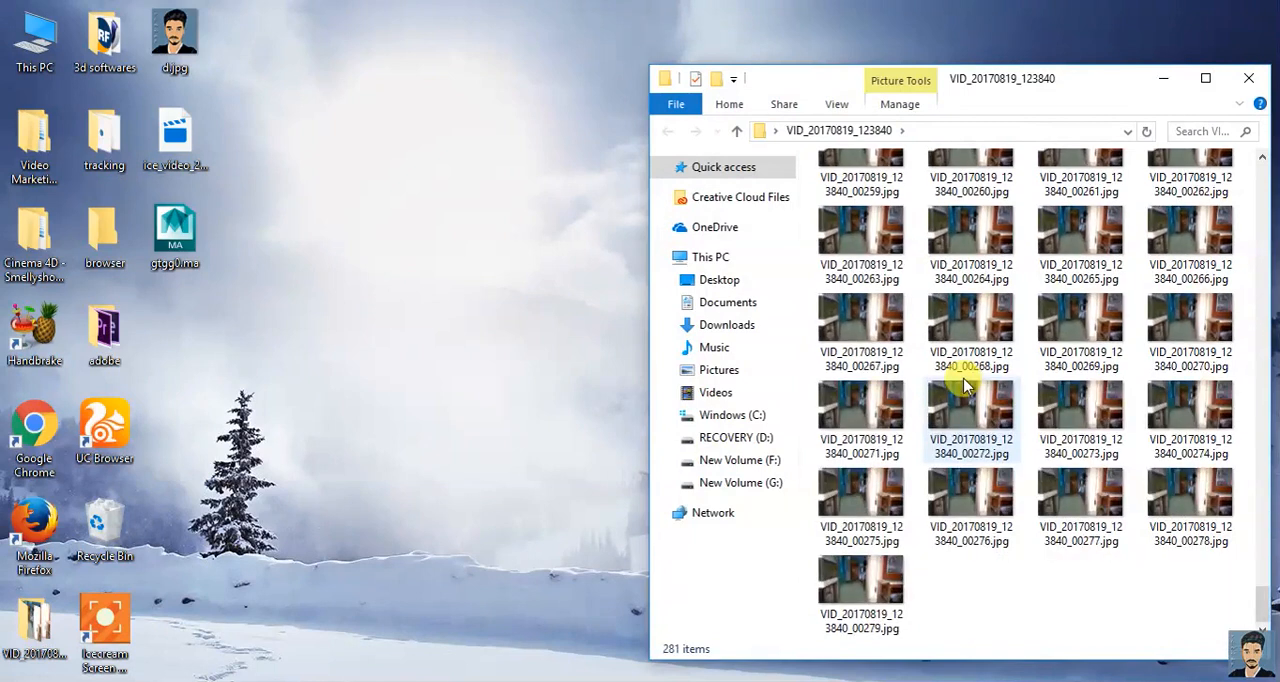
click(862, 580)
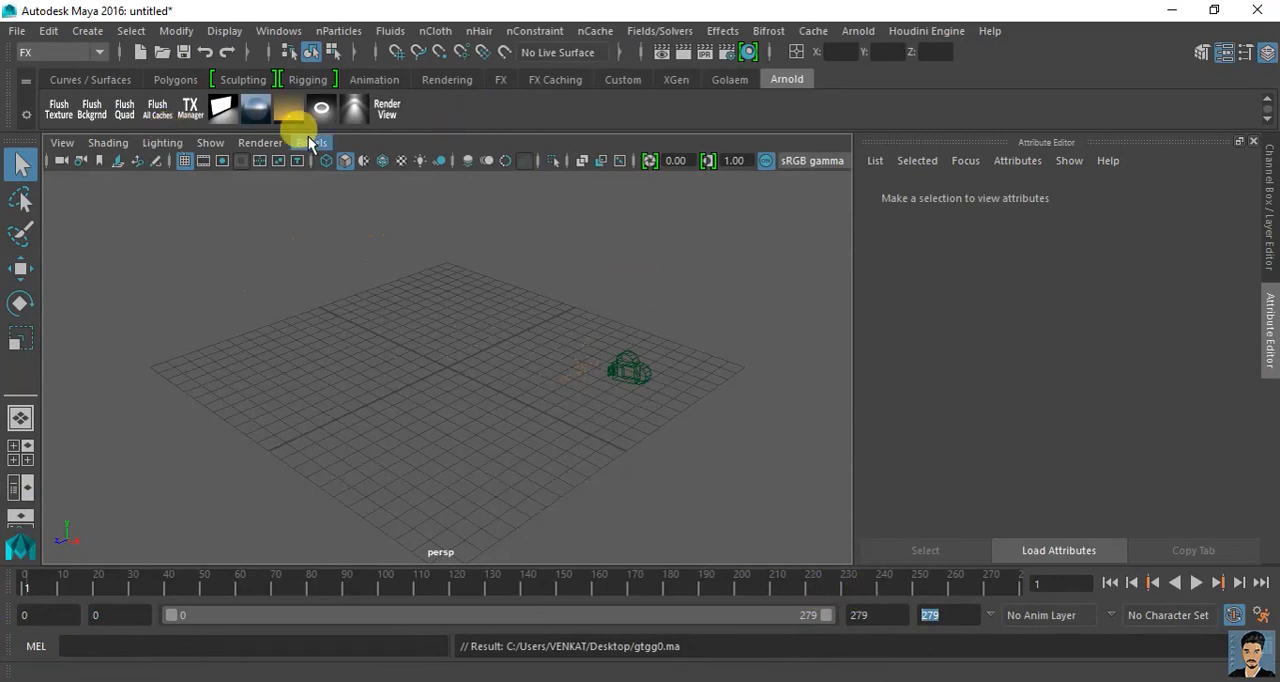
Step: Look through the imported tracked camera gjgjfl:Camera01_2 with its tracker points visible
click(312, 142)
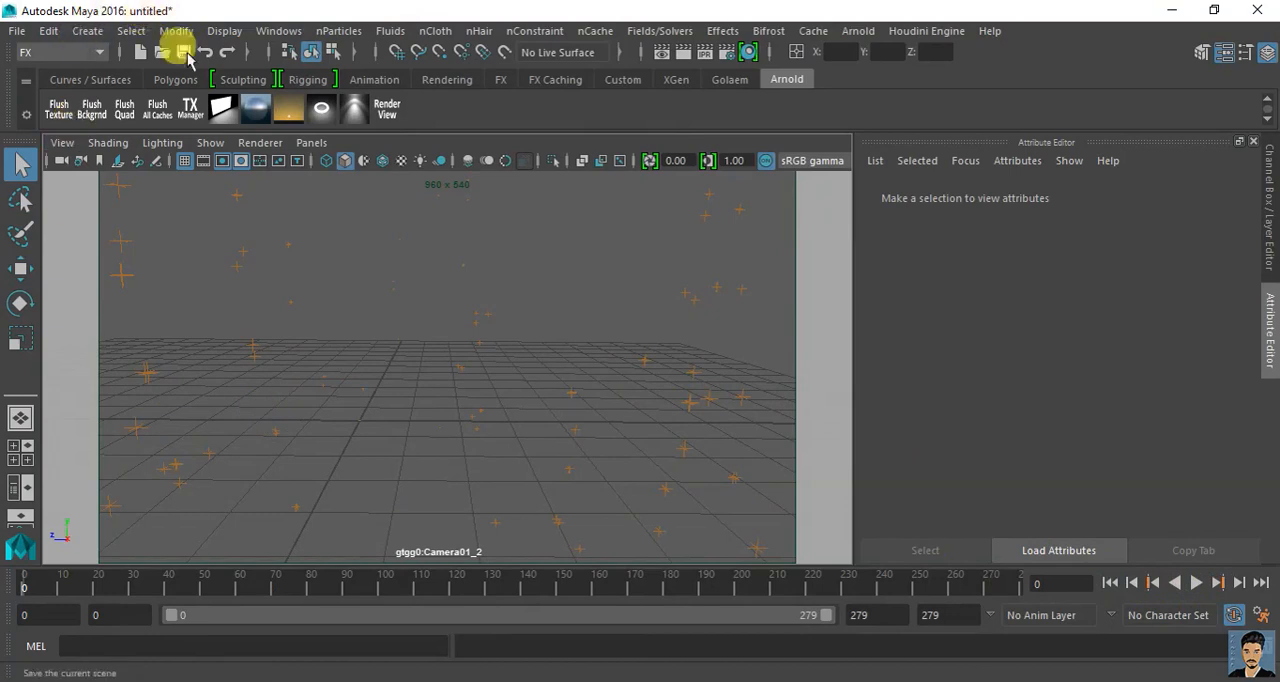
Step: Create a polygon cube on the ground grid from the Polygons shelf
click(176, 80)
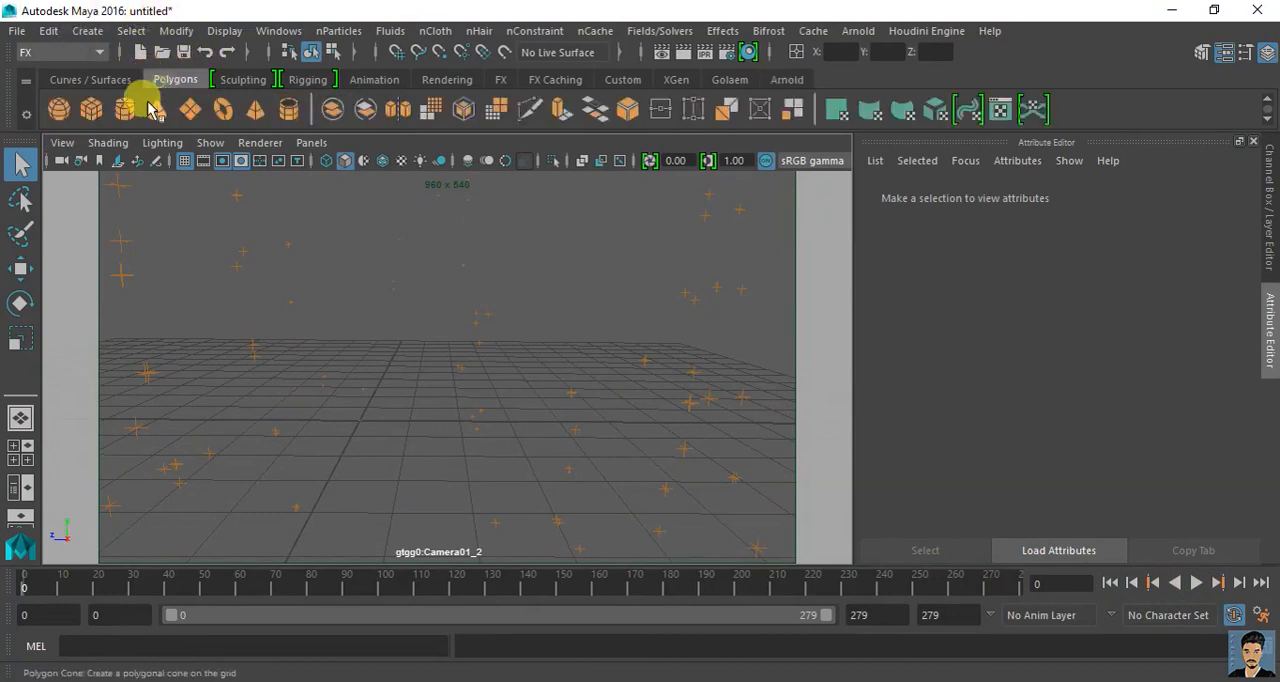
click(126, 110)
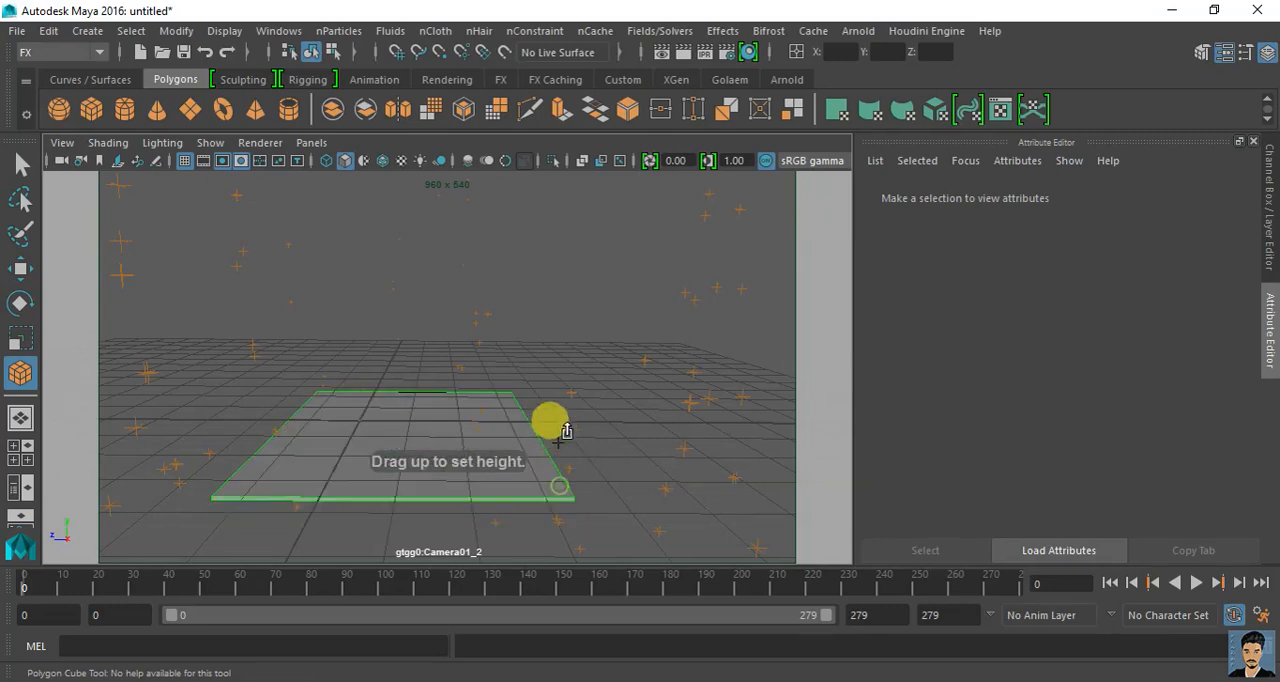
drag(550, 420, 390, 284)
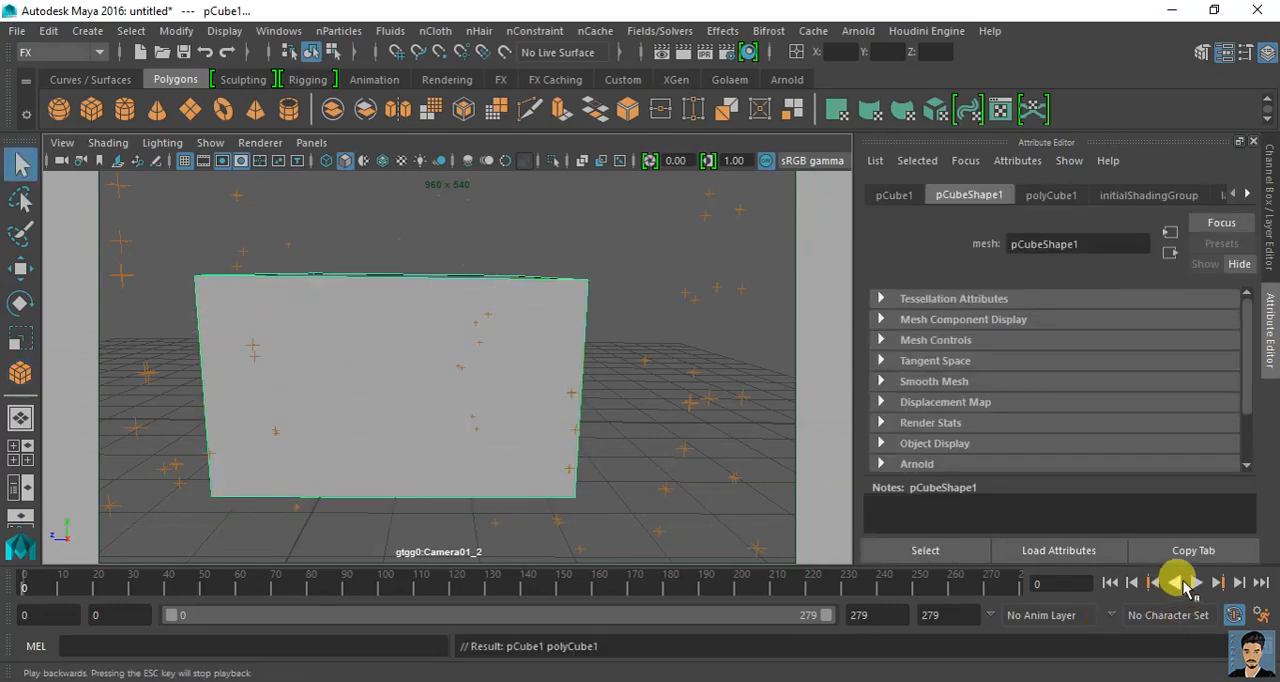
Step: Play the tracked camera animation and check a test render of the cube over the footage
click(1176, 580)
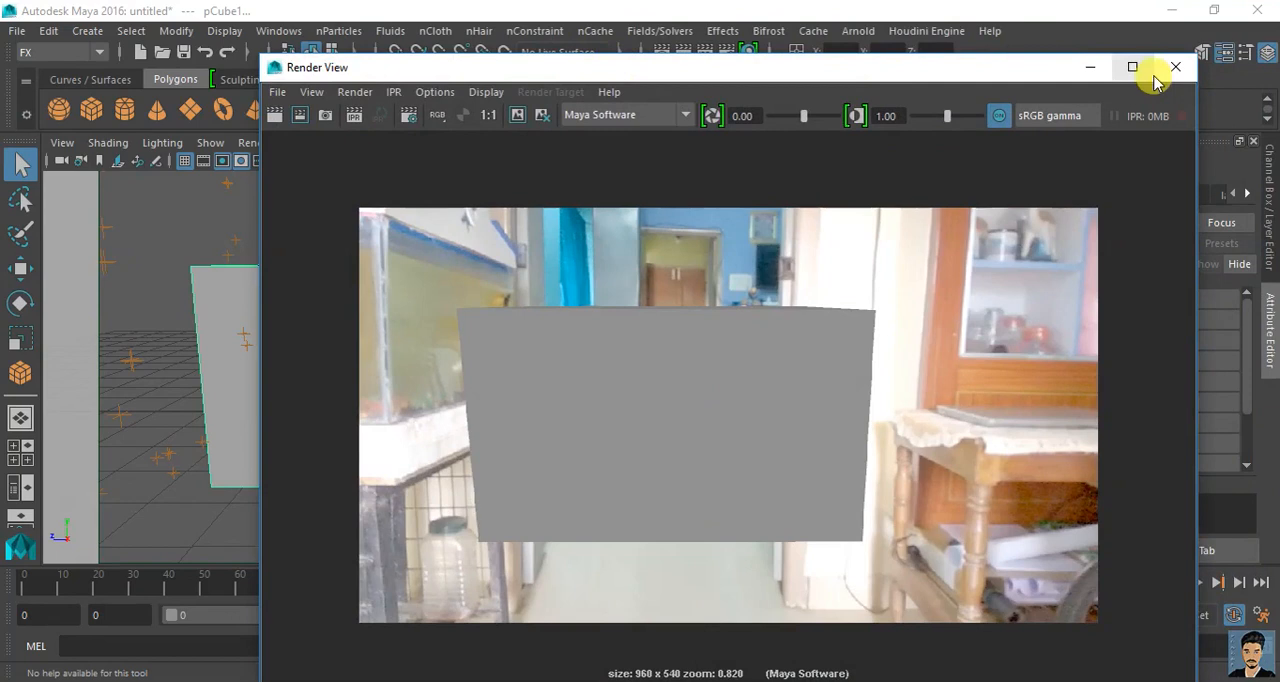
click(1176, 66)
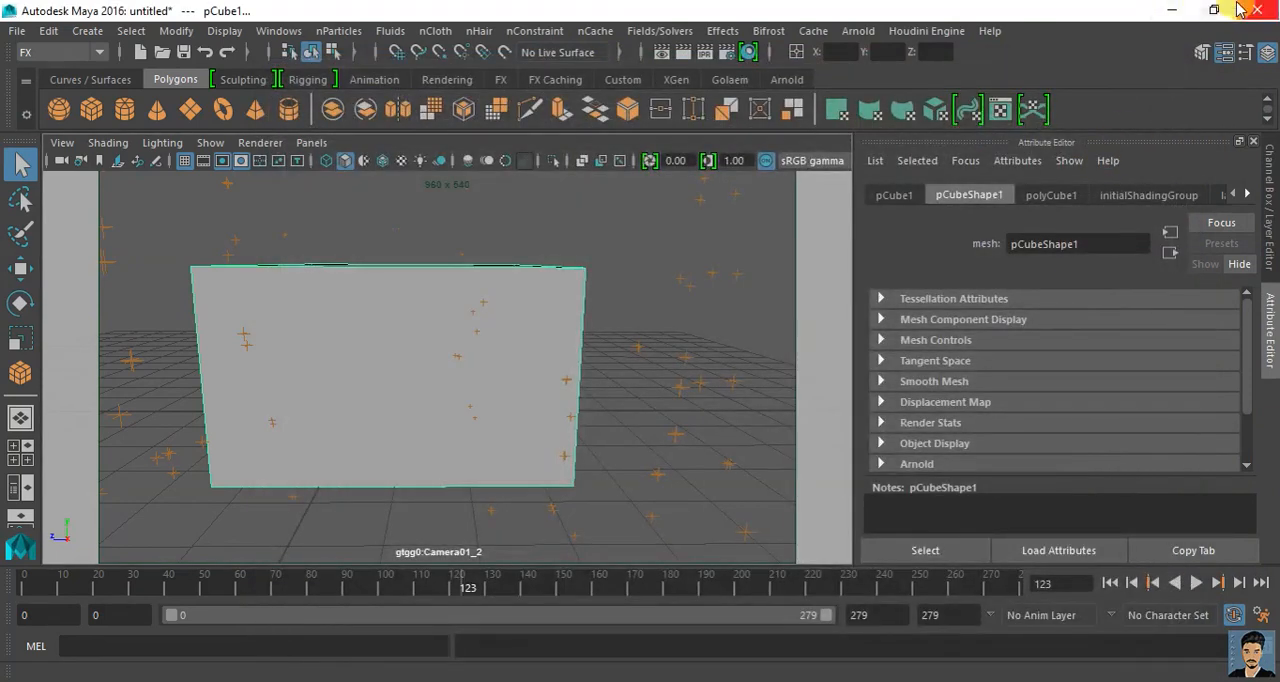